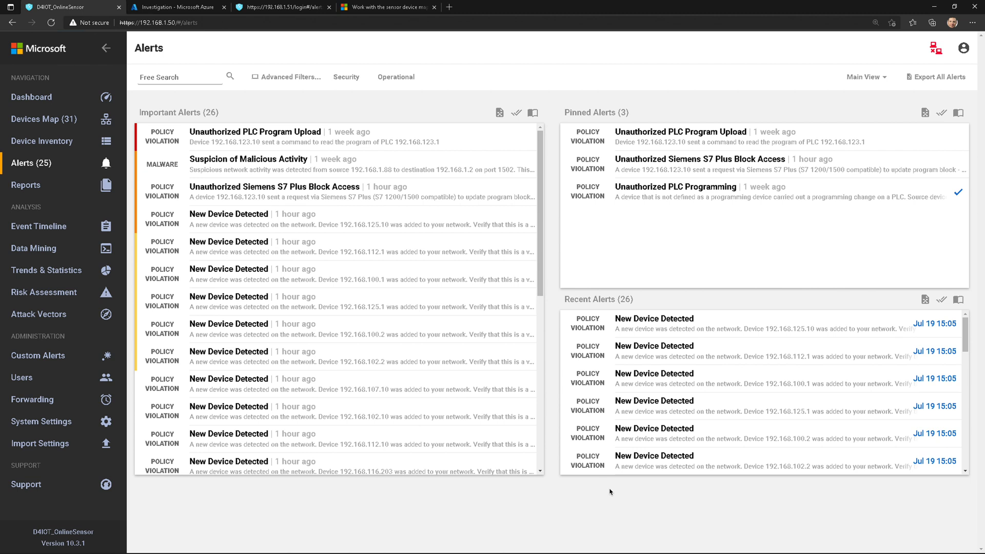
mouse_move(510, 61)
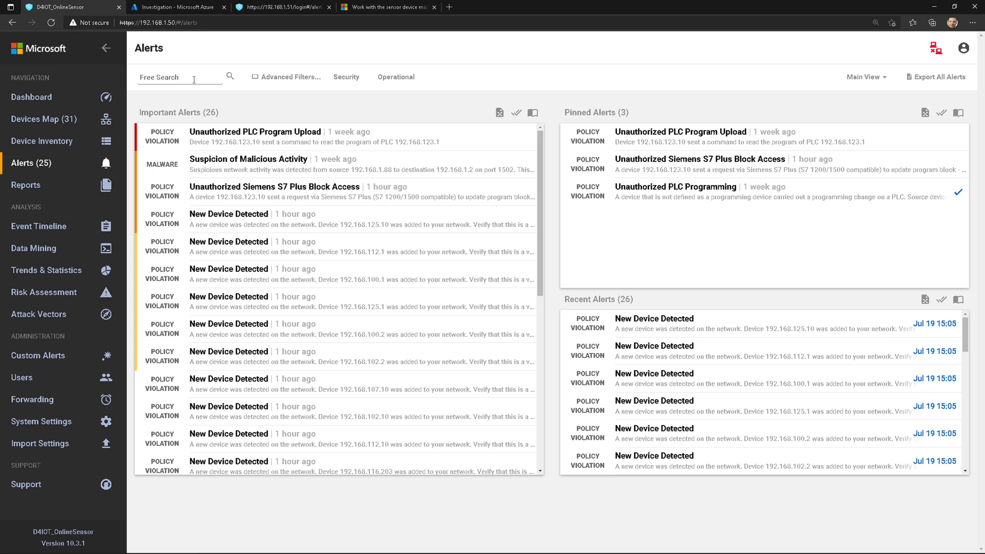
Search the alerts for 's7' and browse the device and device-group advanced filters
click(178, 76)
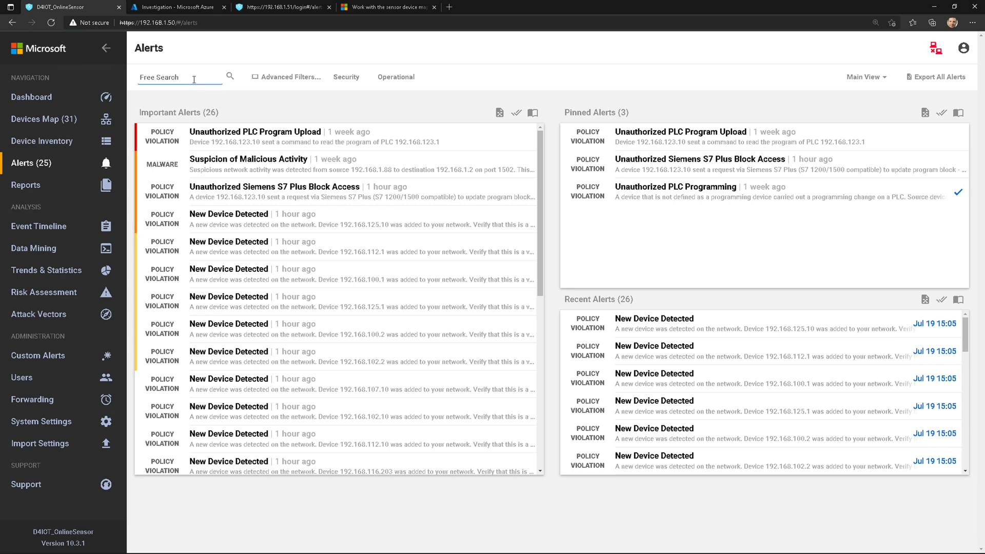
text(s7)
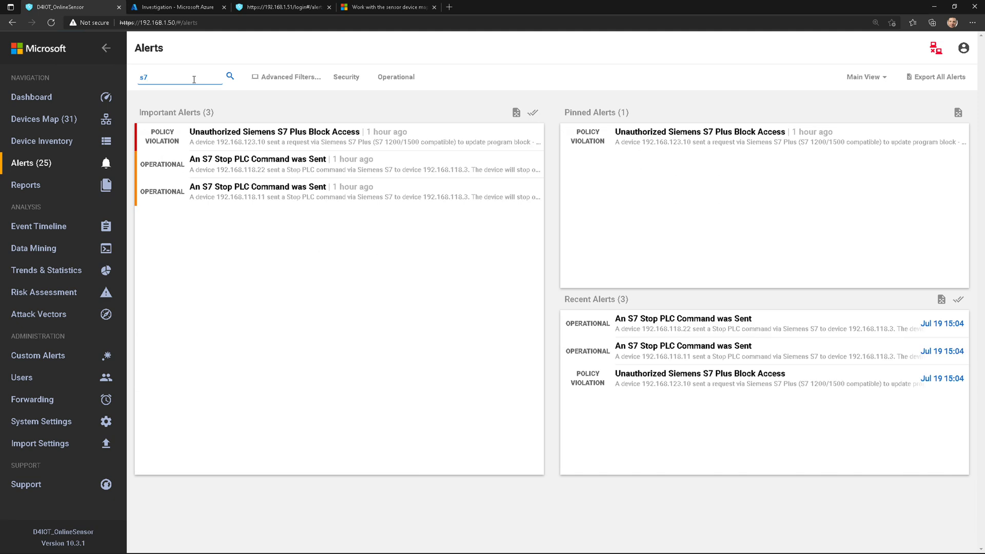
mouse_move(310, 192)
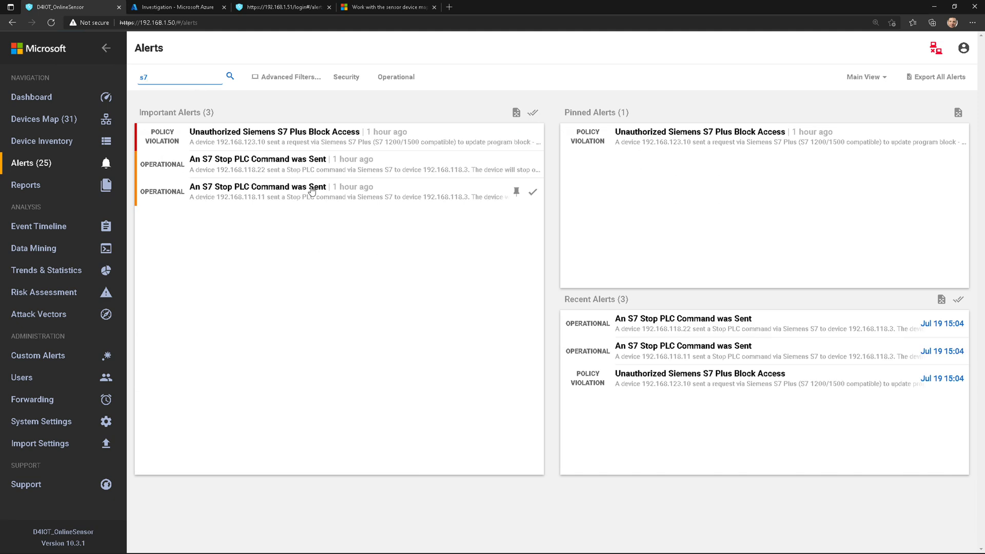
click(290, 77)
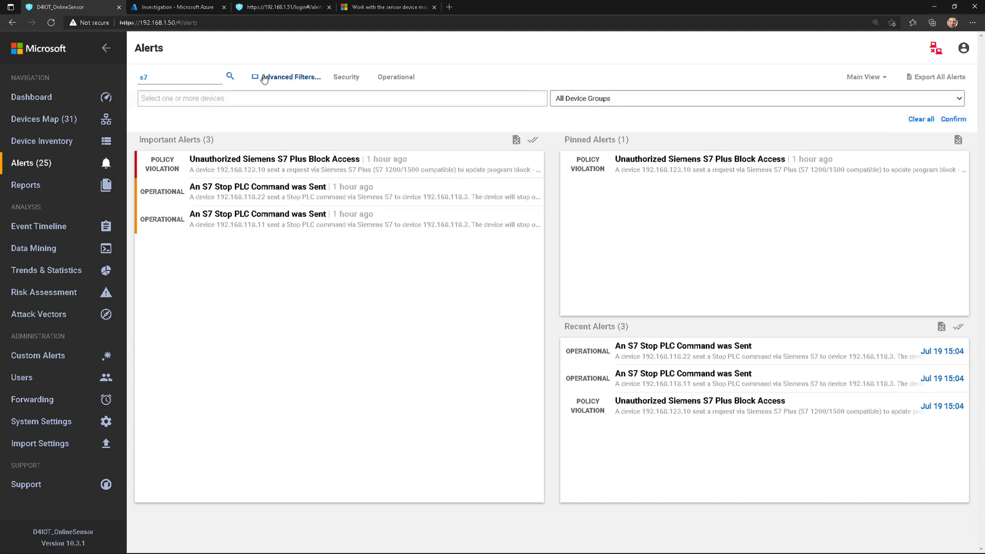
click(342, 99)
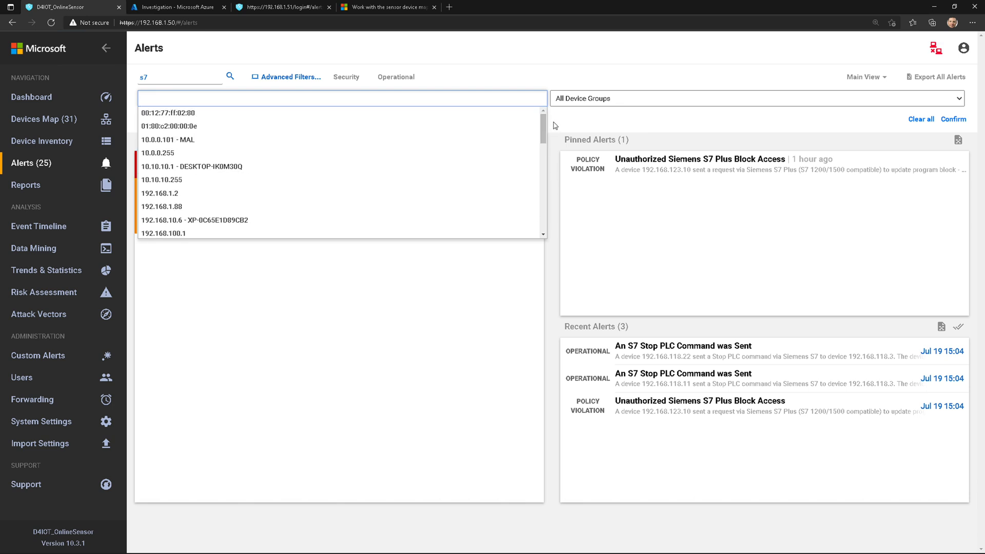
click(754, 98)
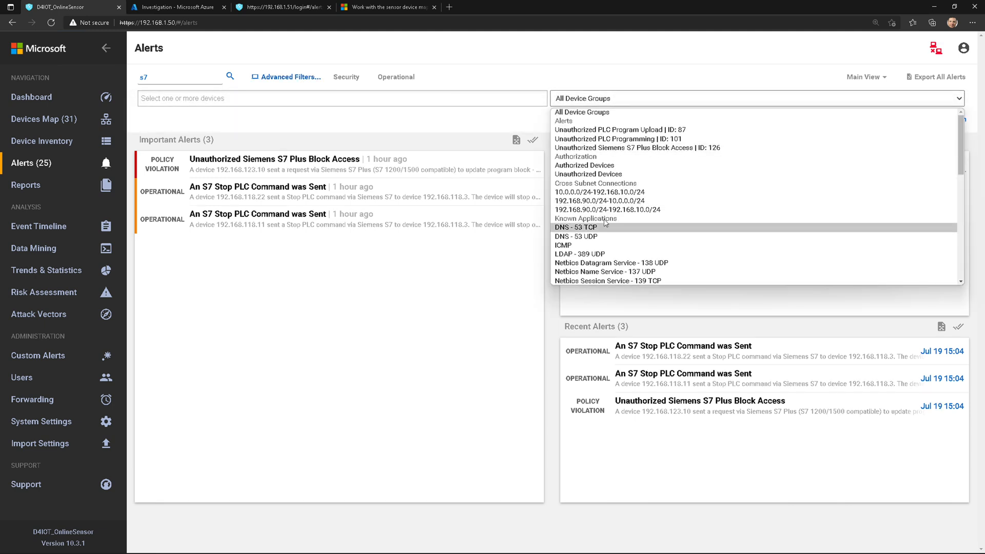
mouse_move(600, 236)
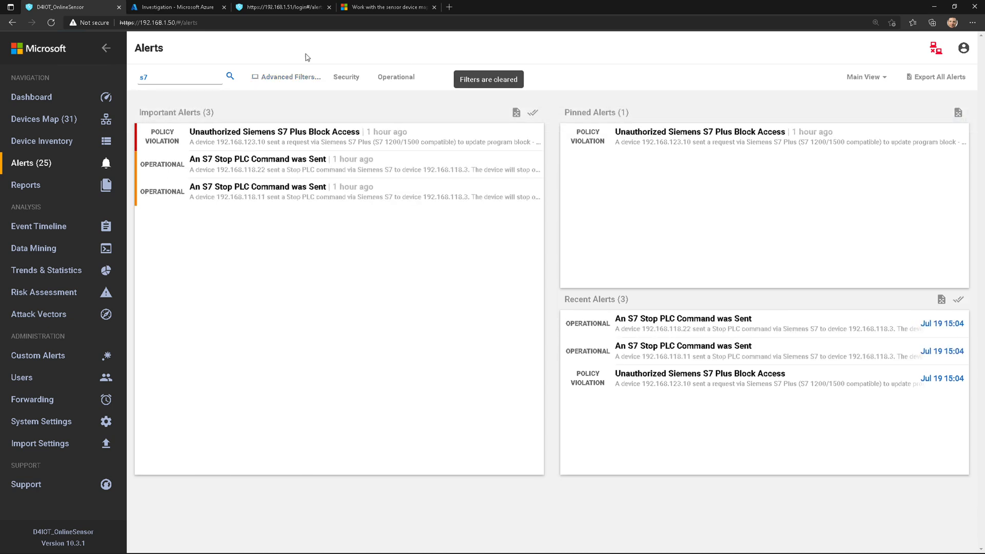
Toggle the Security and Operational filters, then clear the 's7' search to list all alerts
click(346, 77)
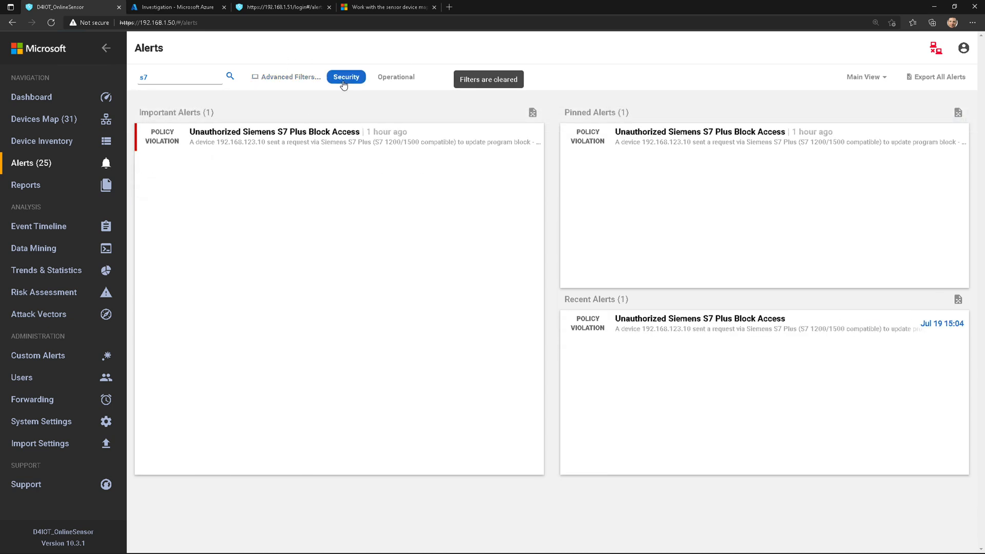
click(396, 77)
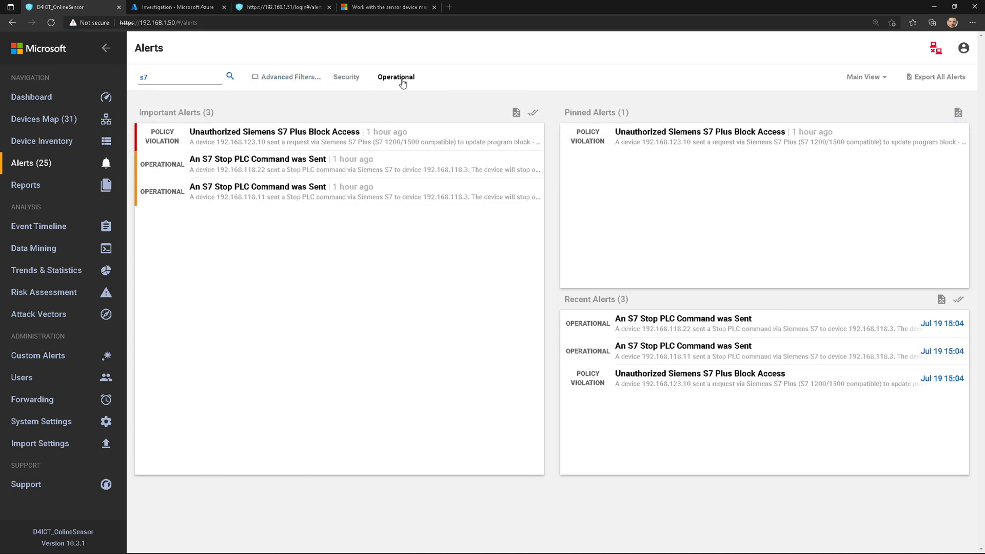
click(396, 77)
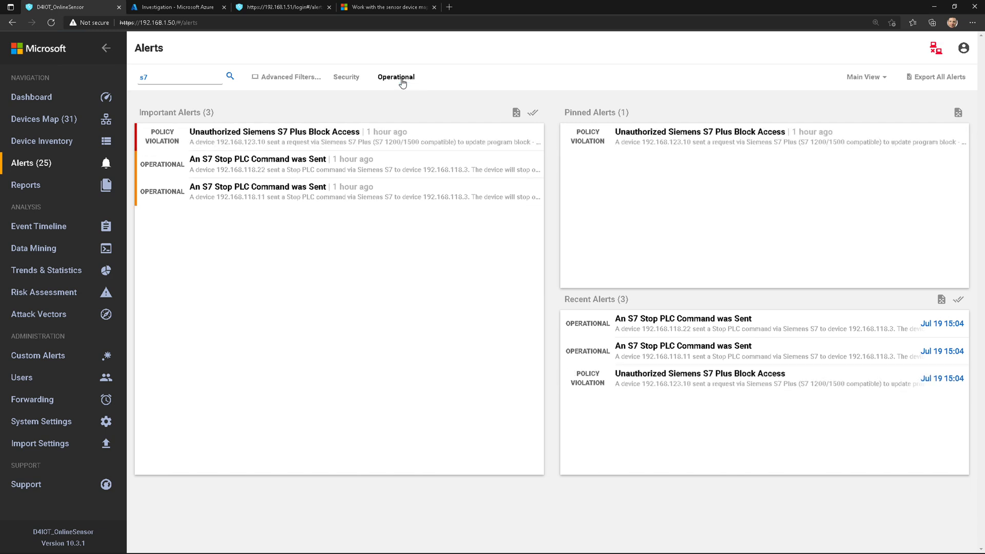
click(180, 77)
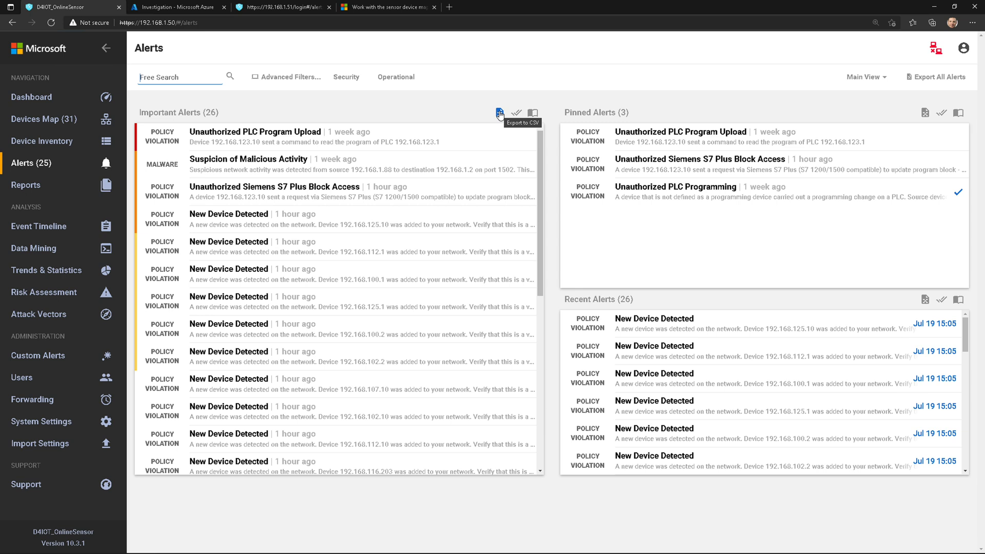
mouse_move(516, 114)
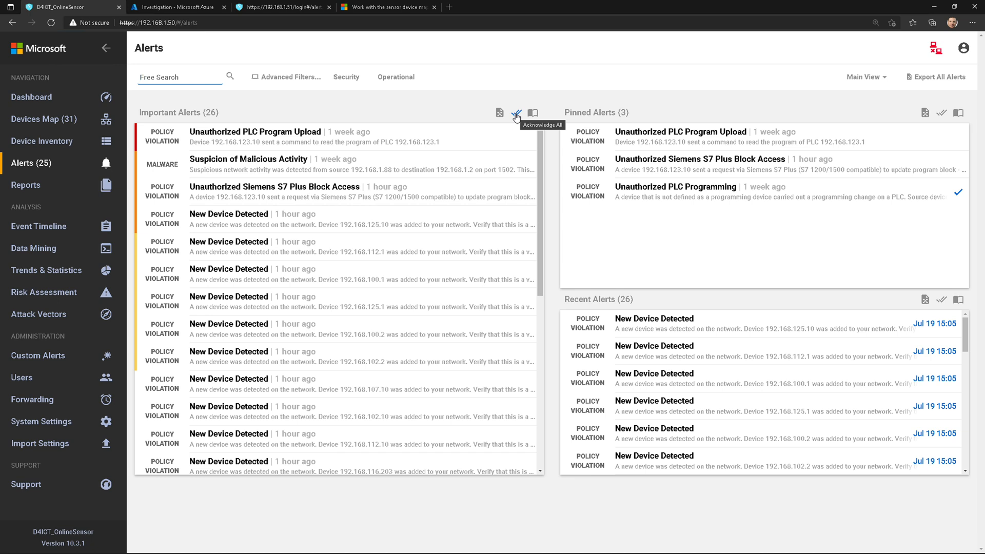
mouse_move(533, 112)
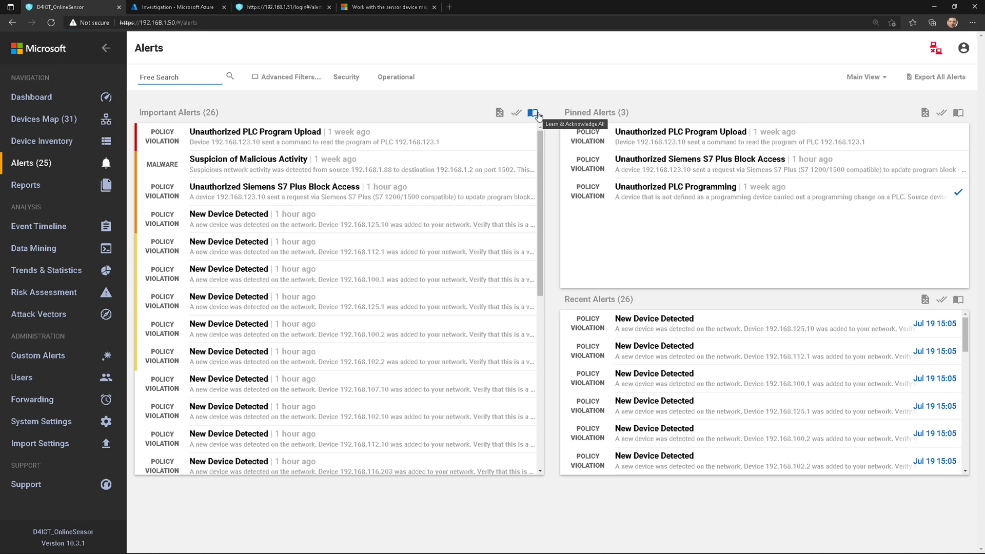
mouse_move(430, 106)
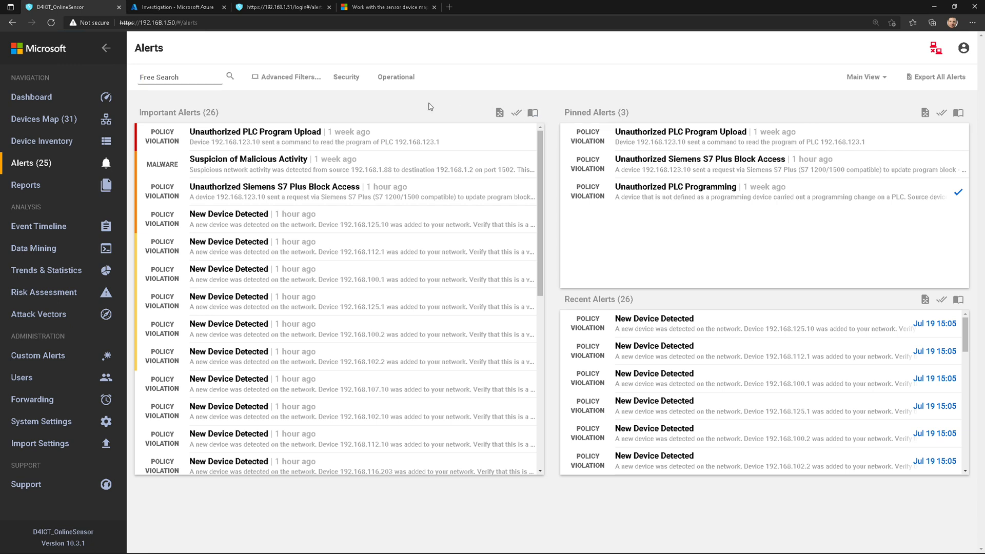
View the Unauthorized PLC Program Upload alert details and select its protocol data text
click(256, 132)
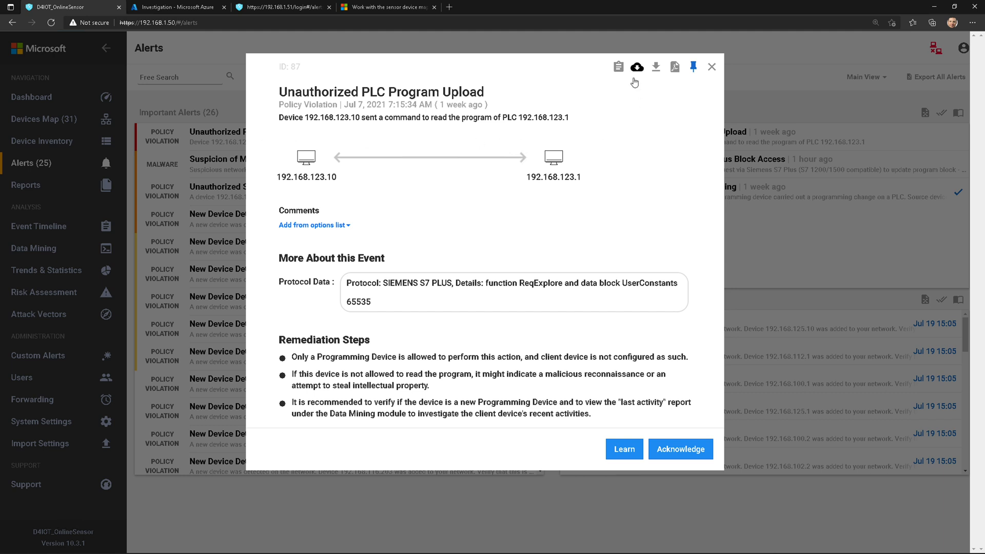
mouse_move(618, 67)
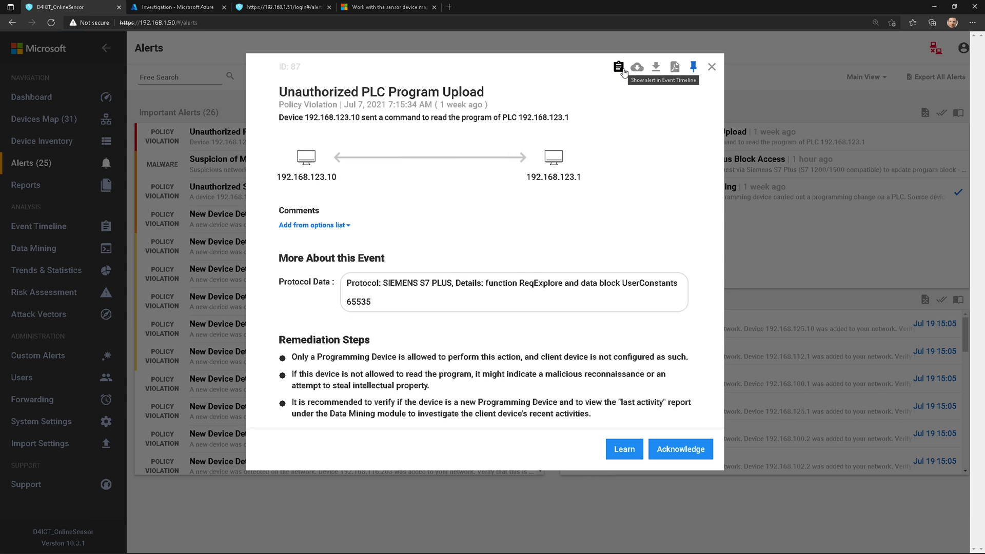
mouse_move(637, 67)
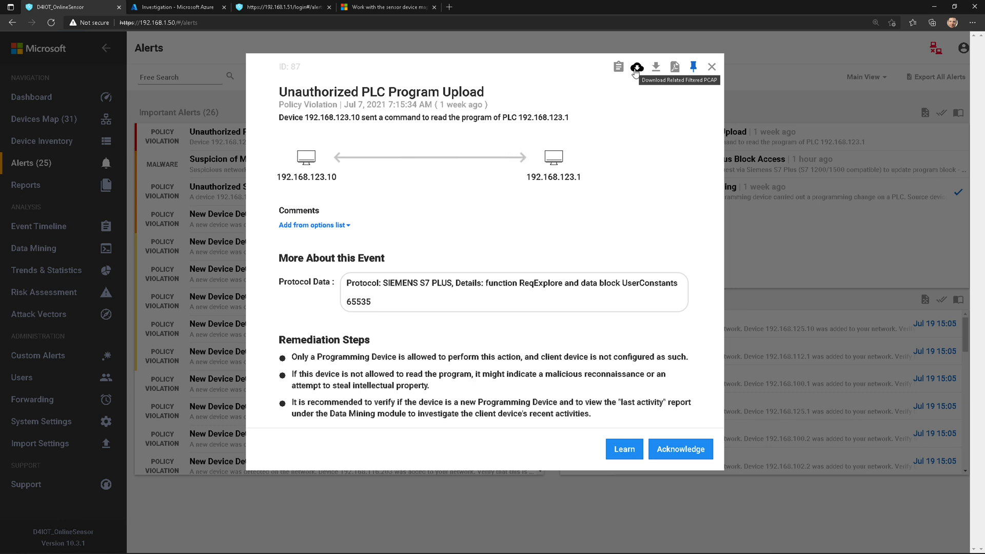
mouse_move(675, 68)
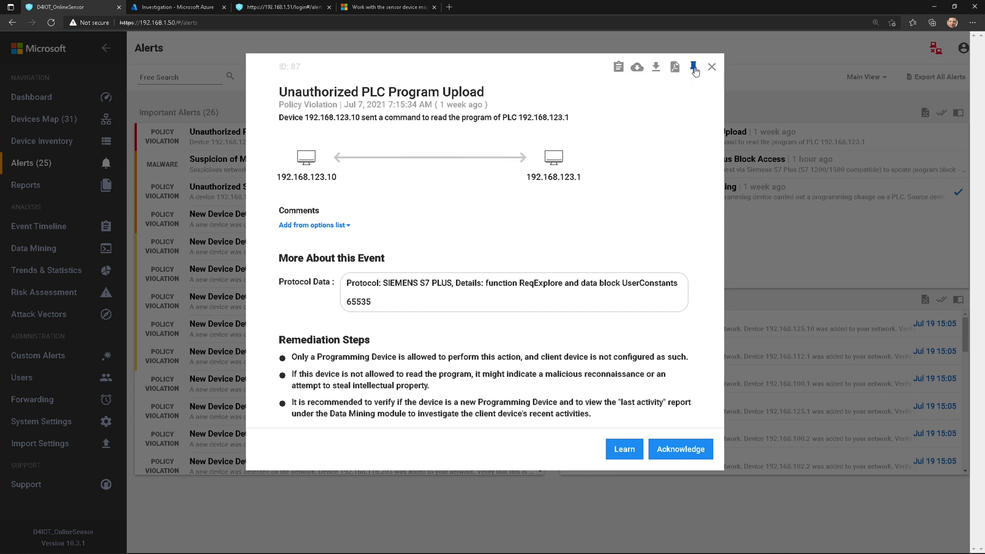
click(713, 67)
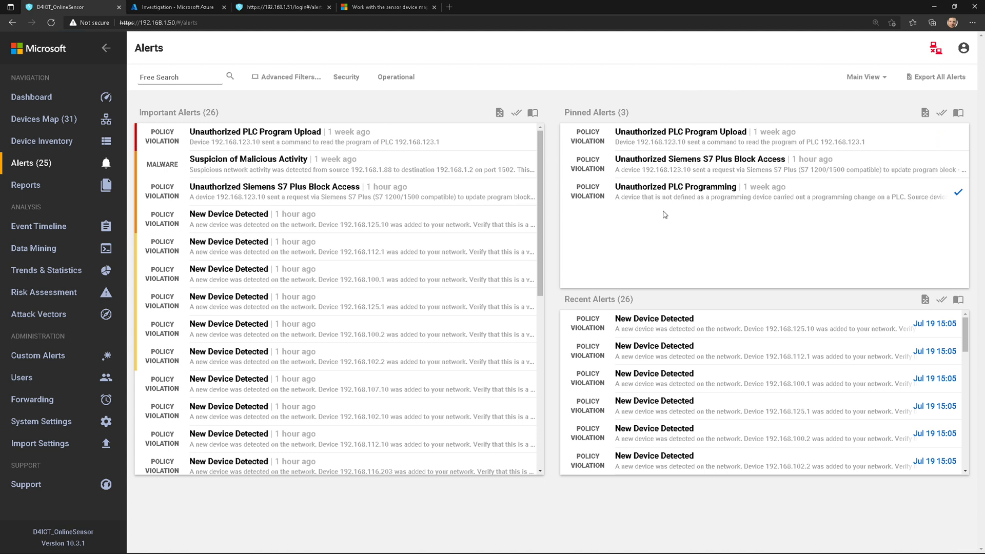
mouse_move(698, 164)
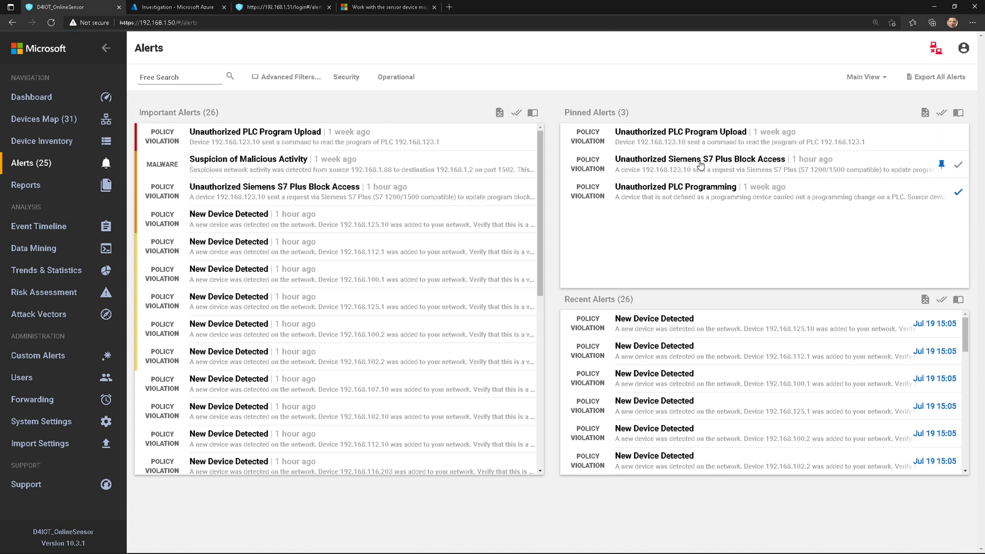
mouse_move(699, 164)
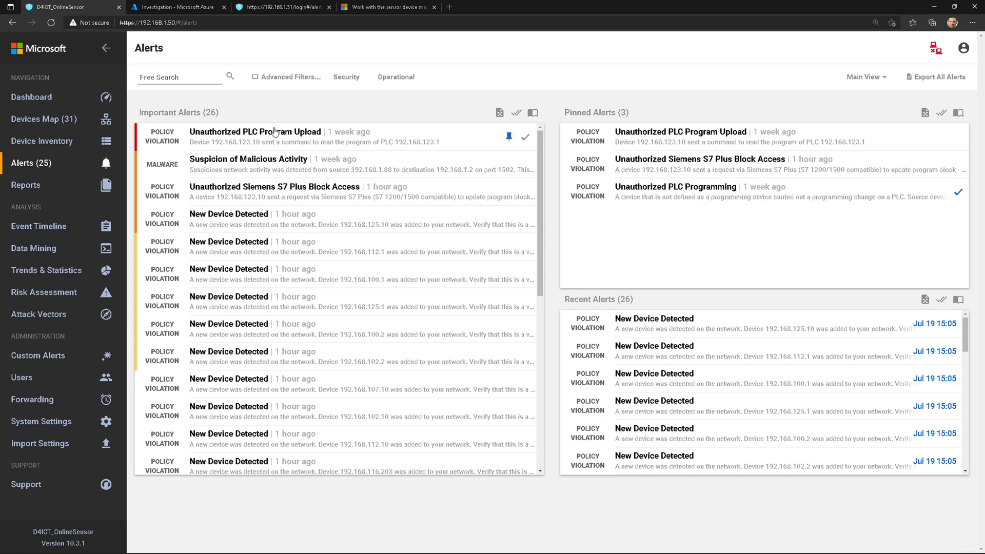
click(255, 131)
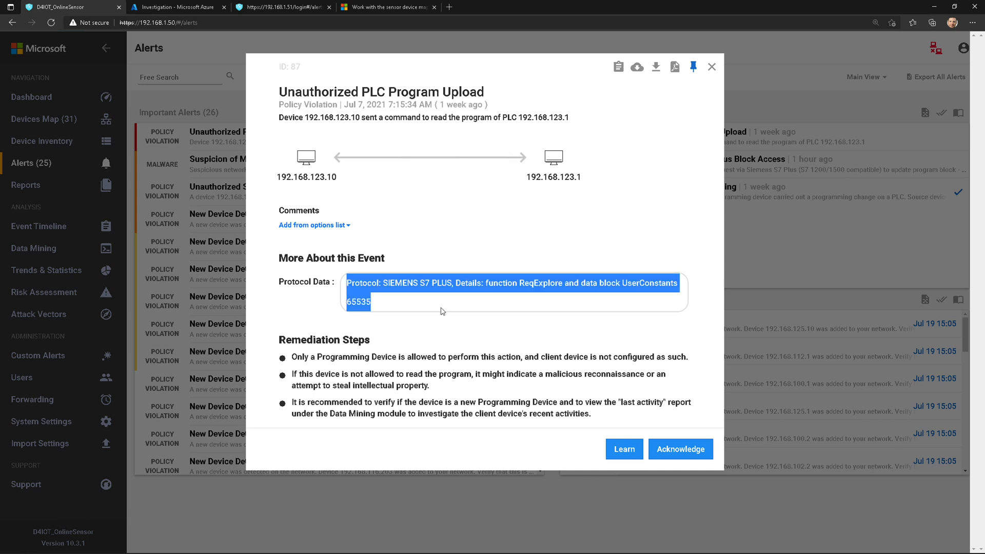
click(441, 311)
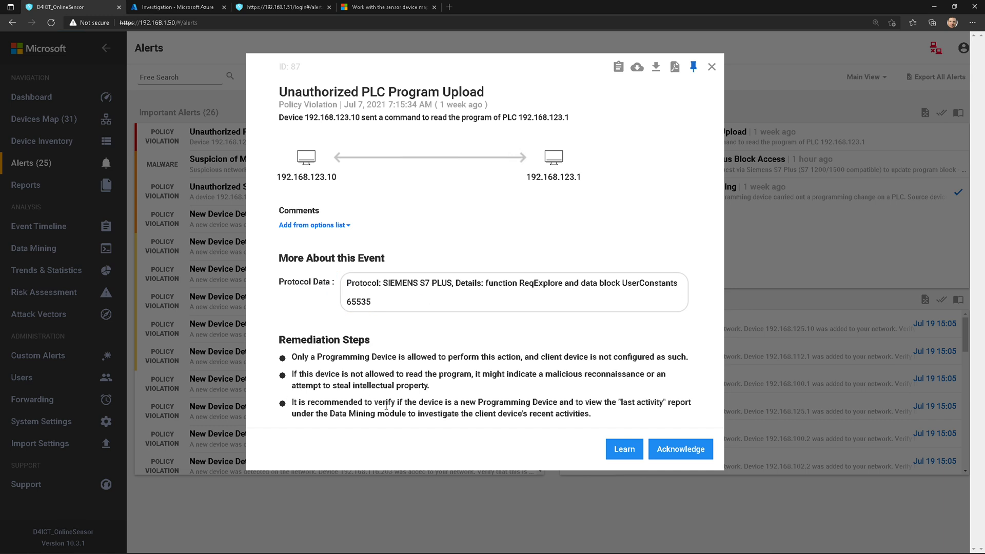
drag(279, 339, 591, 414)
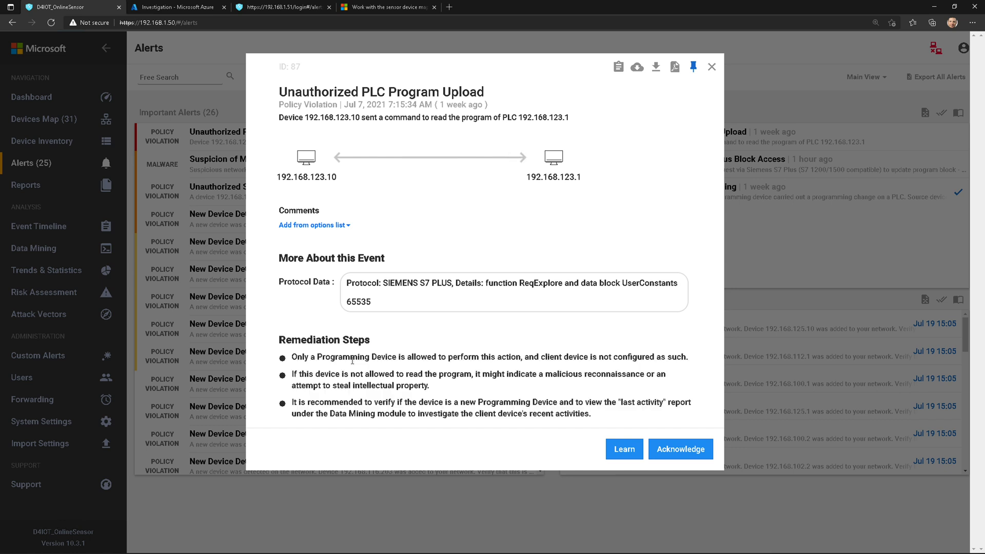
mouse_move(303, 183)
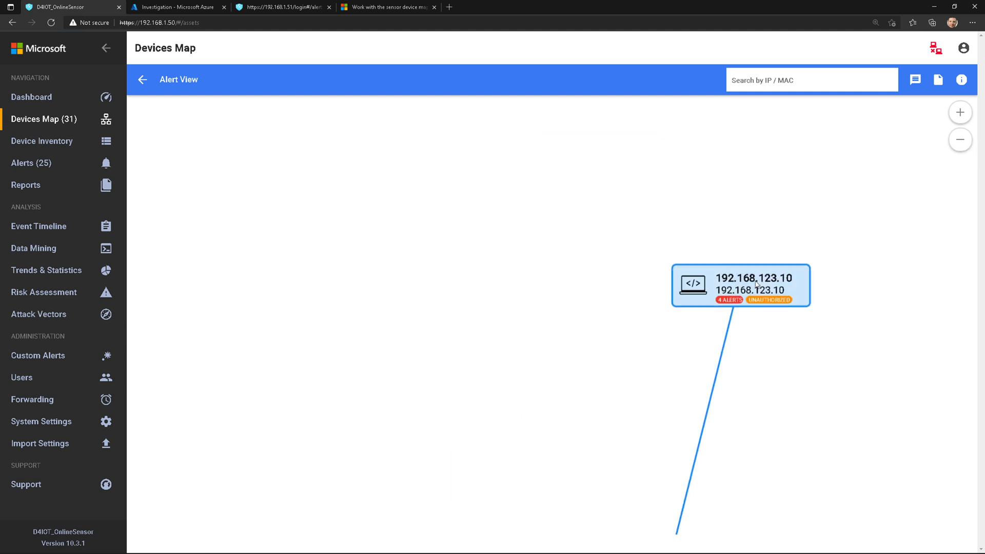
right_click(739, 284)
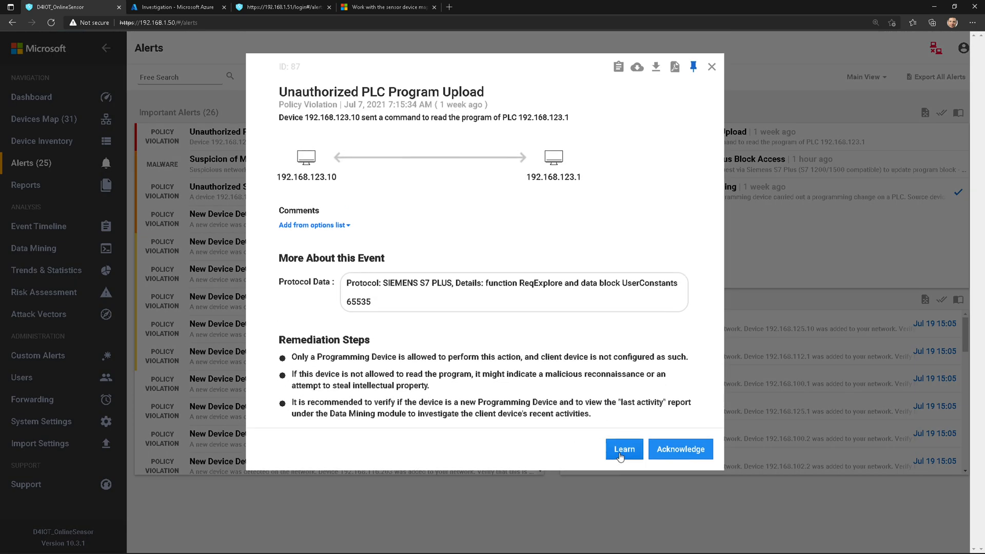
mouse_move(624, 448)
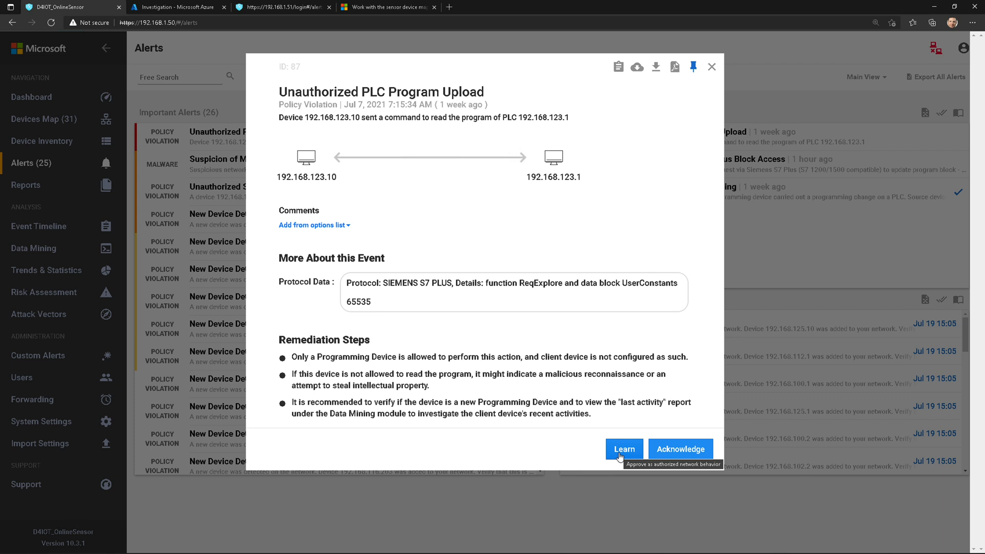
mouse_move(680, 448)
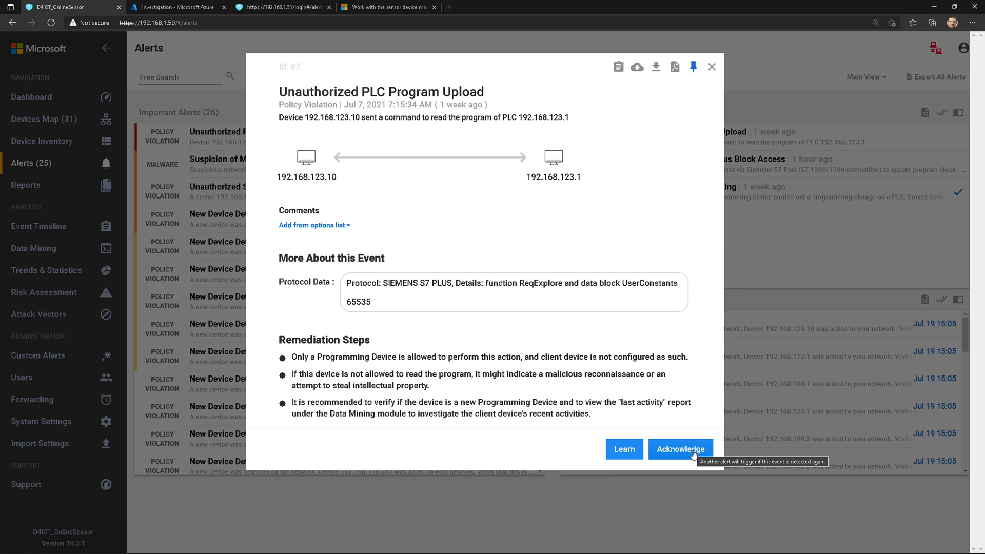
mouse_move(687, 231)
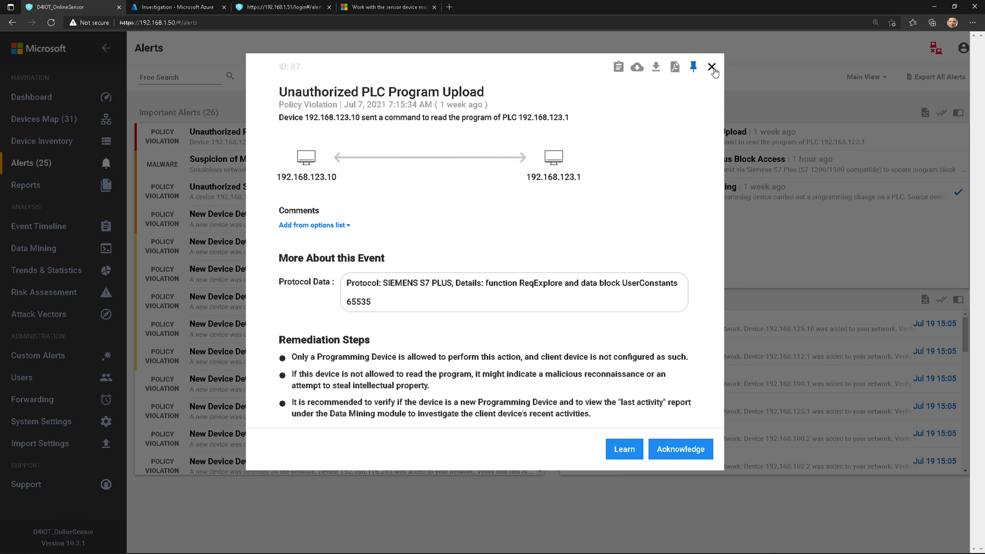
Close the Unauthorized PLC Program Upload alert details
click(714, 68)
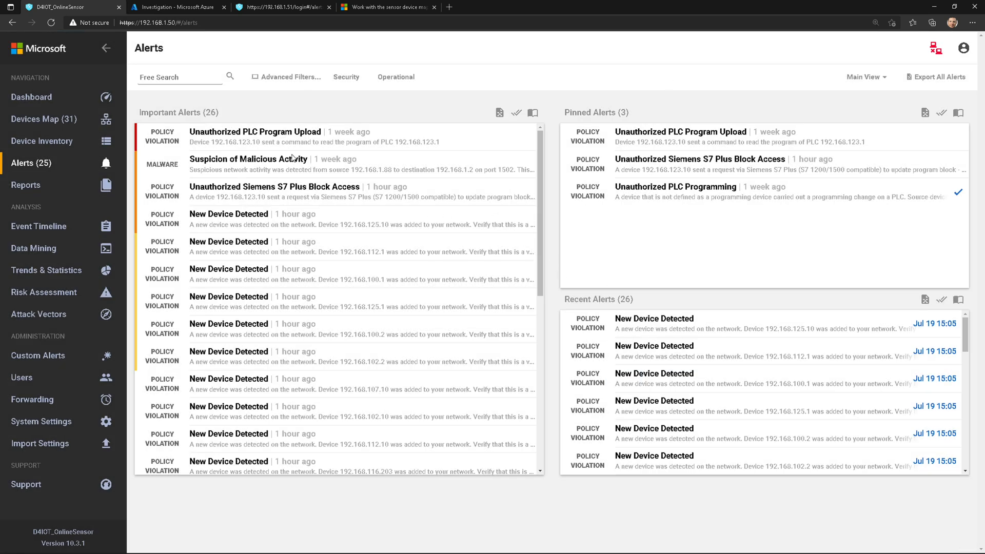
click(248, 159)
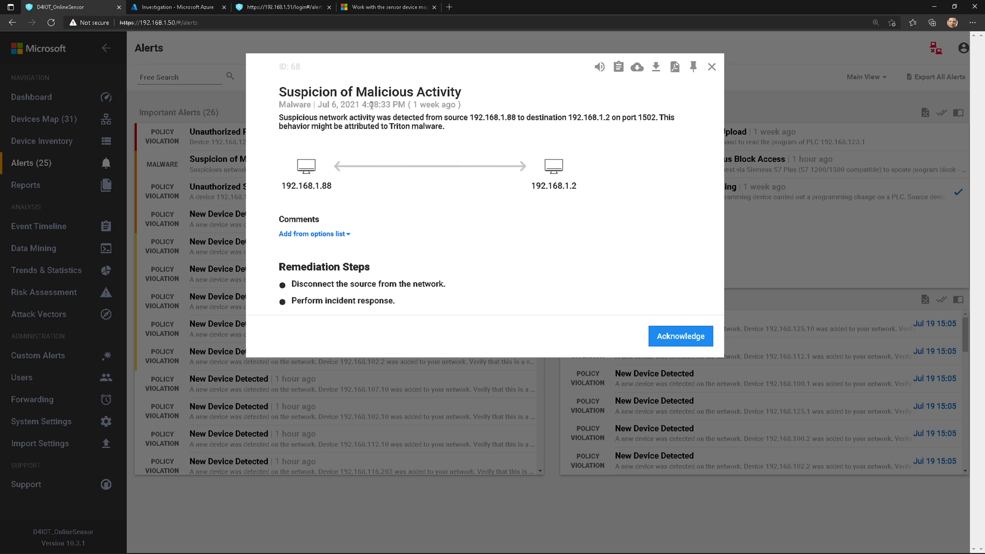
double_click(398, 126)
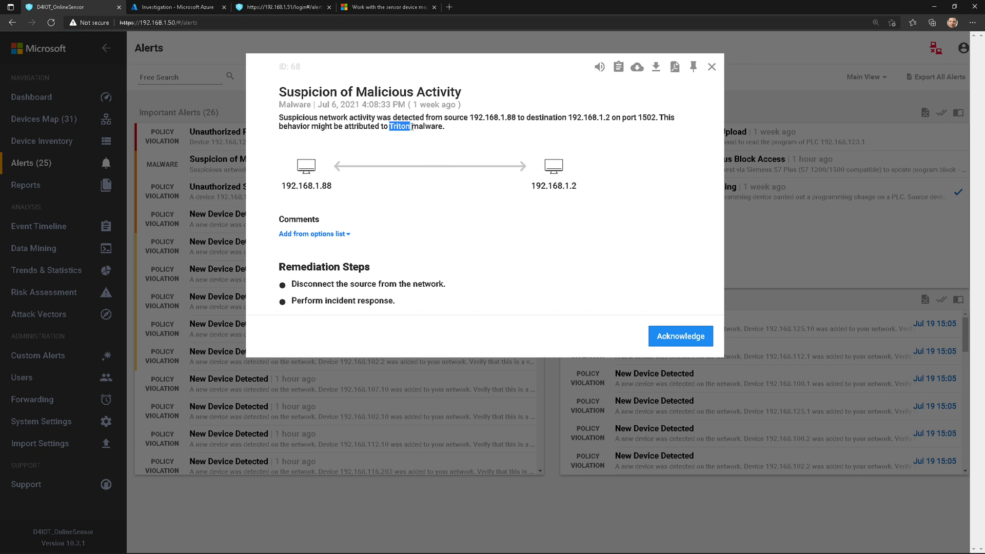
click(410, 126)
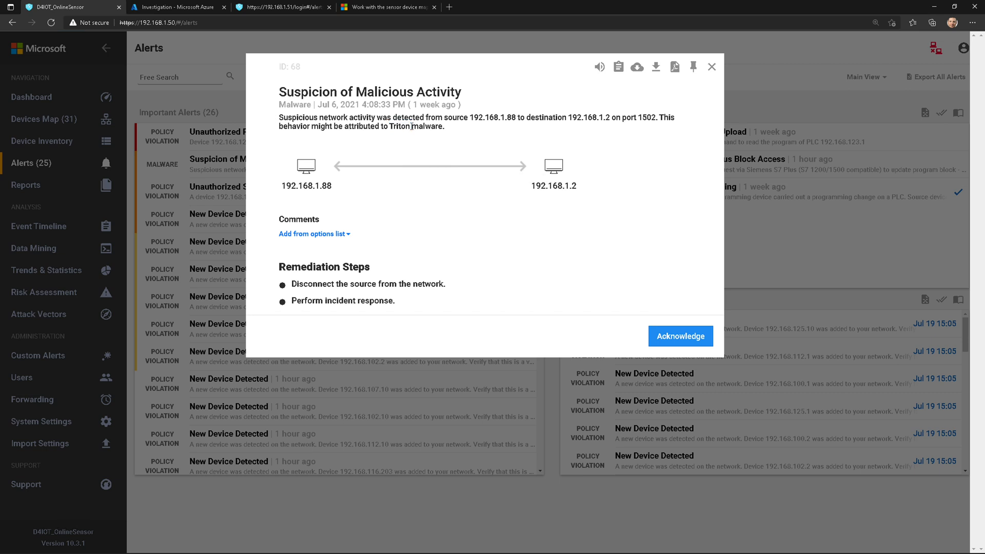
mouse_move(383, 132)
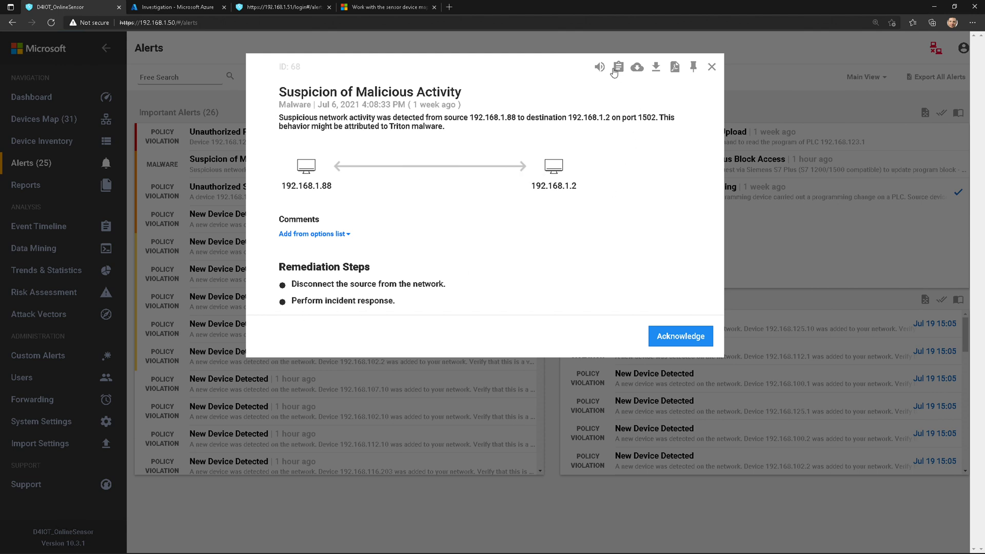
mouse_move(600, 67)
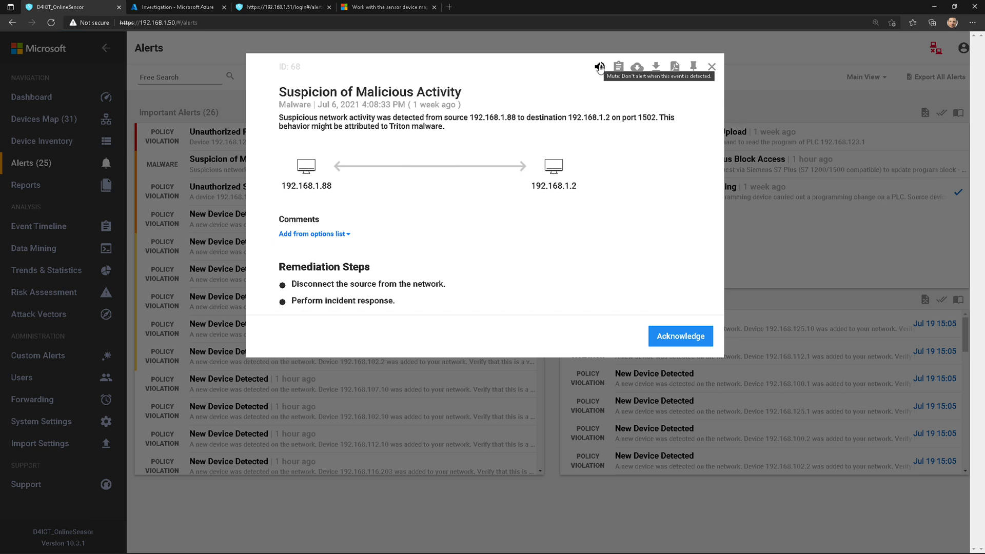
mouse_move(712, 75)
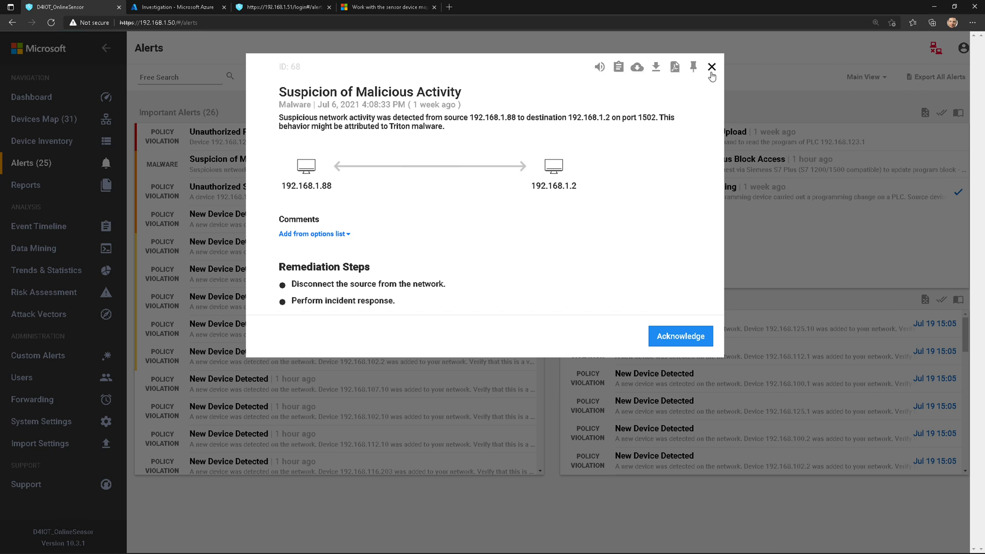
mouse_move(508, 155)
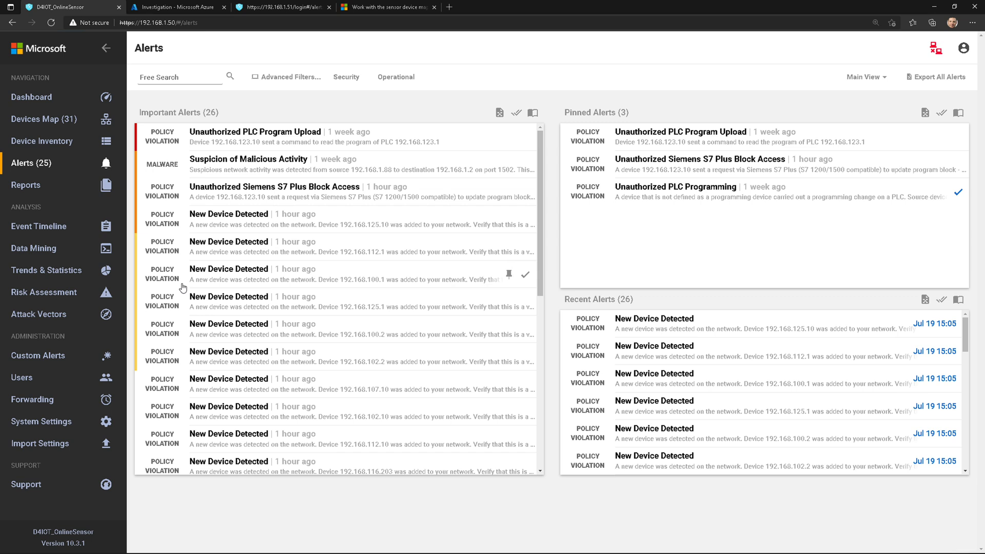
scroll(down, 3)
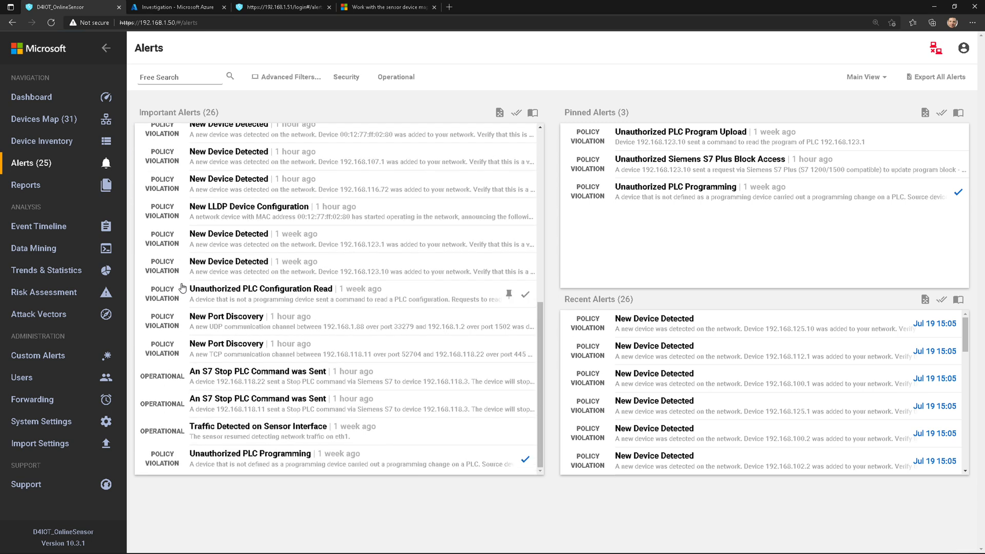
mouse_move(270, 385)
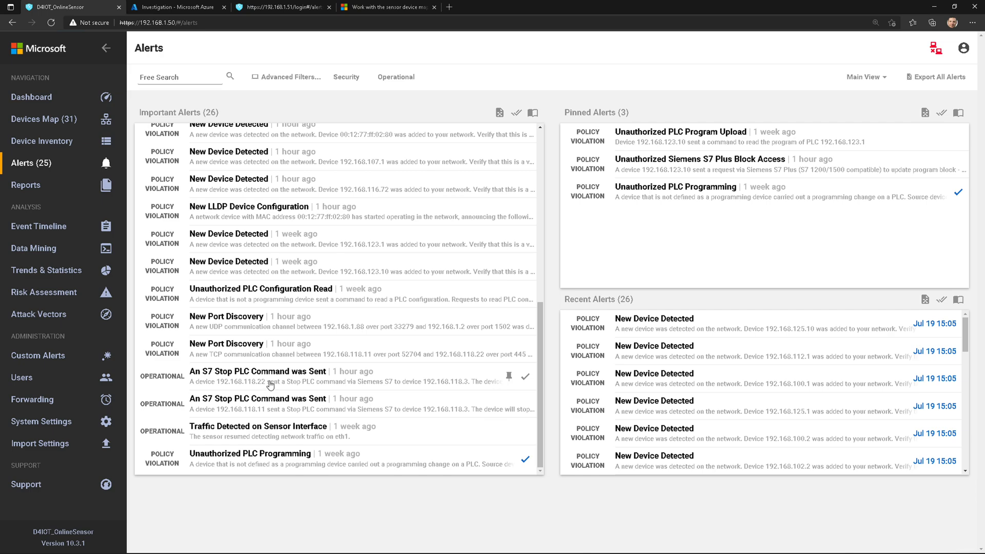
click(261, 288)
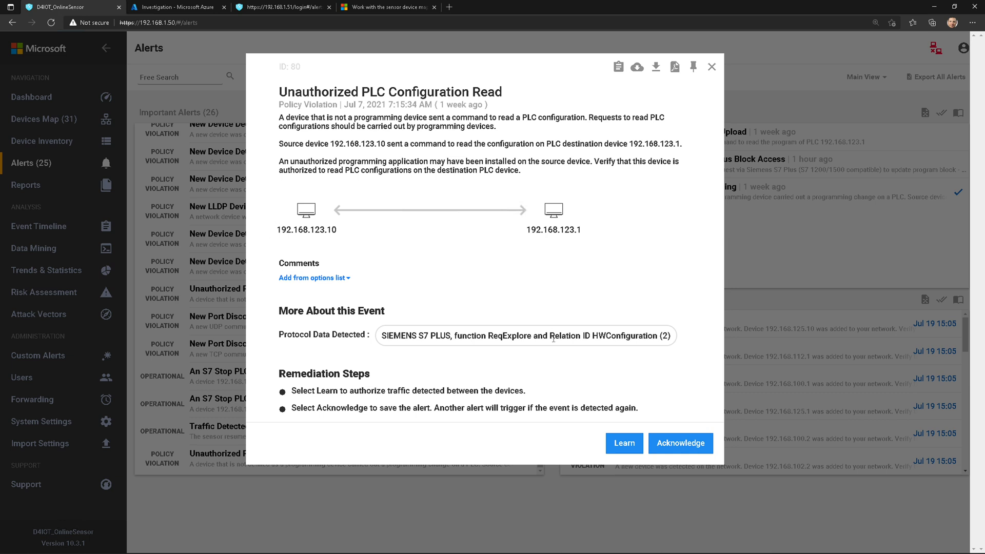
mouse_move(710, 69)
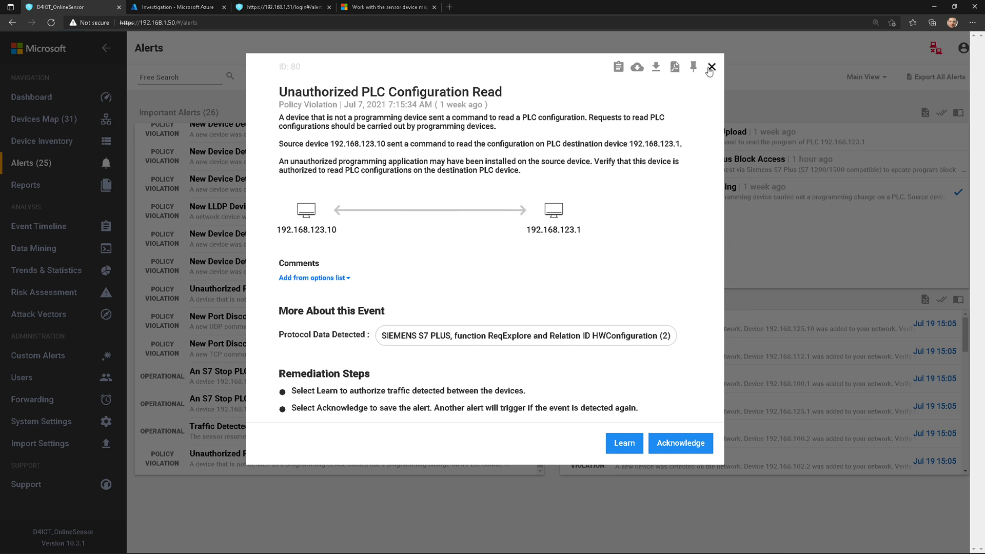
click(710, 68)
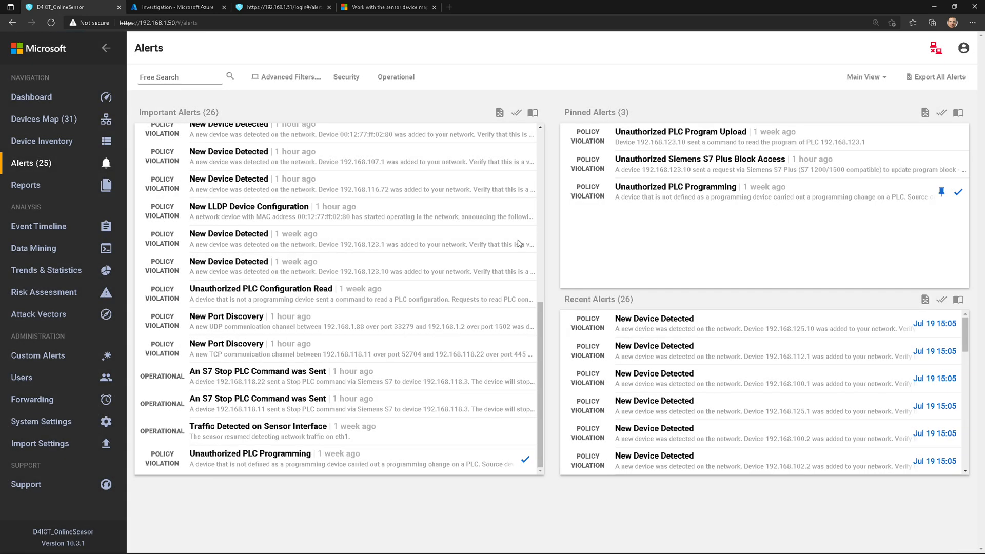
click(38, 356)
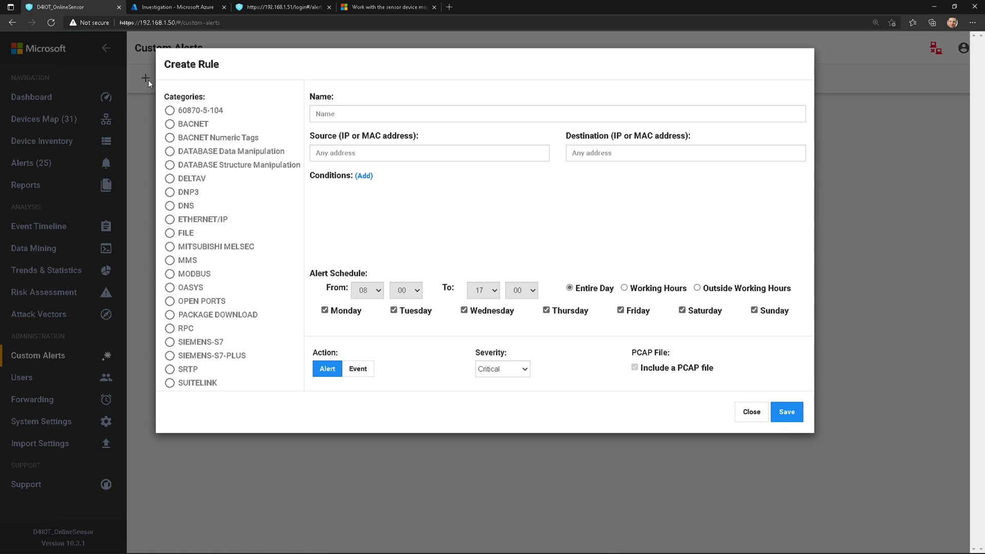
mouse_move(243, 128)
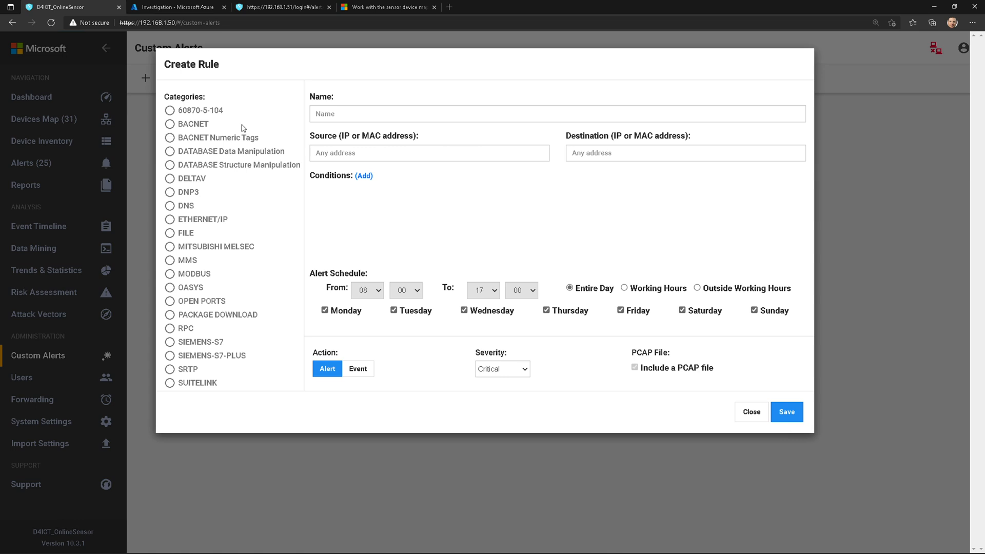
mouse_move(349, 209)
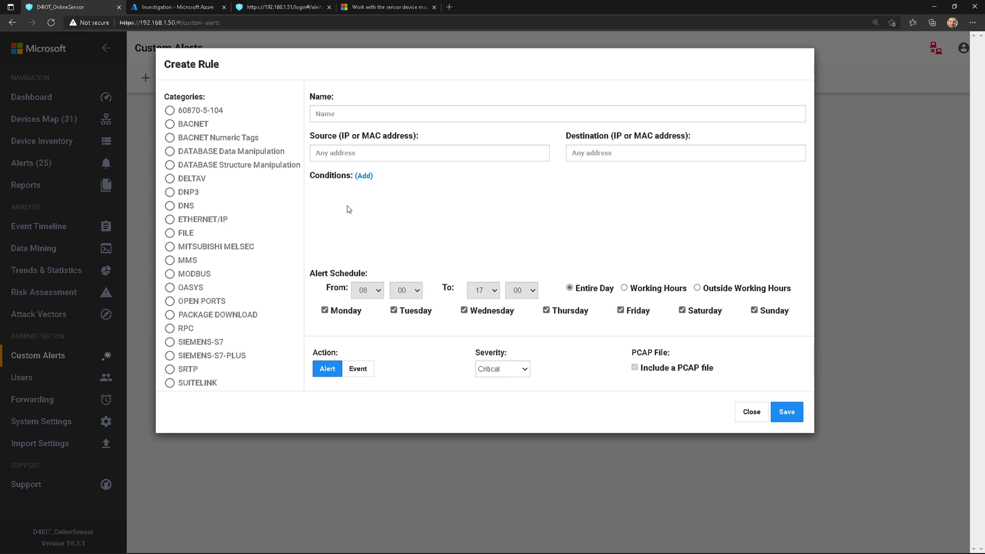
mouse_move(216, 355)
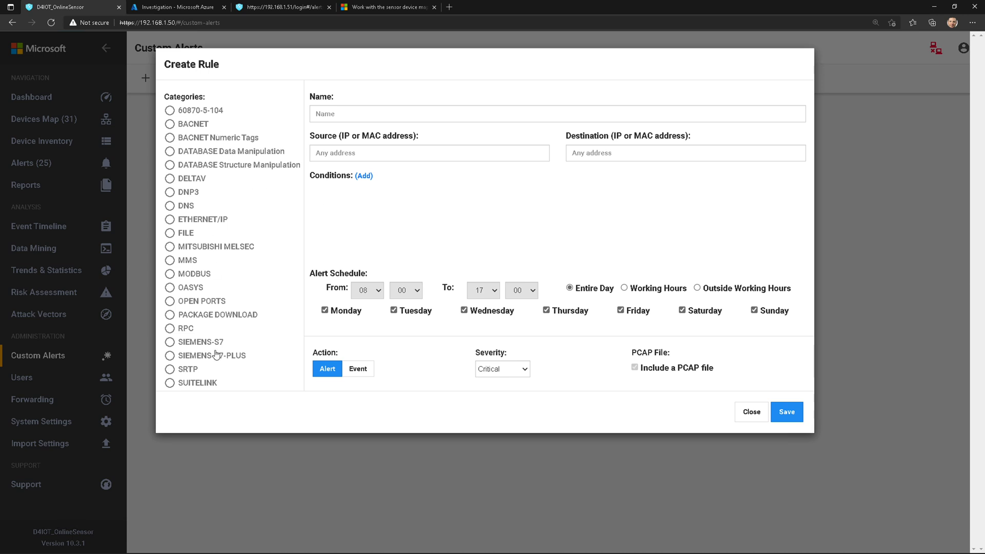
mouse_move(390, 139)
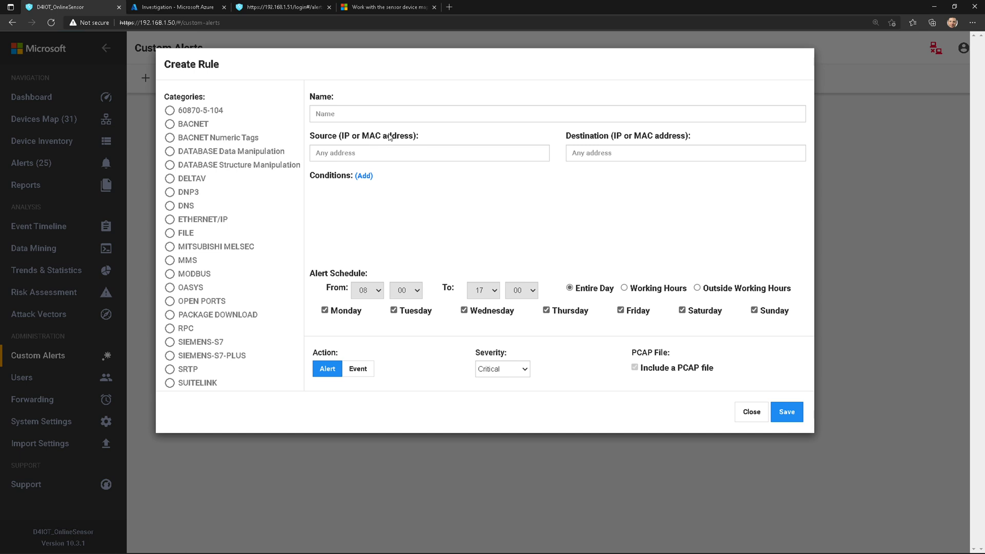
mouse_move(668, 191)
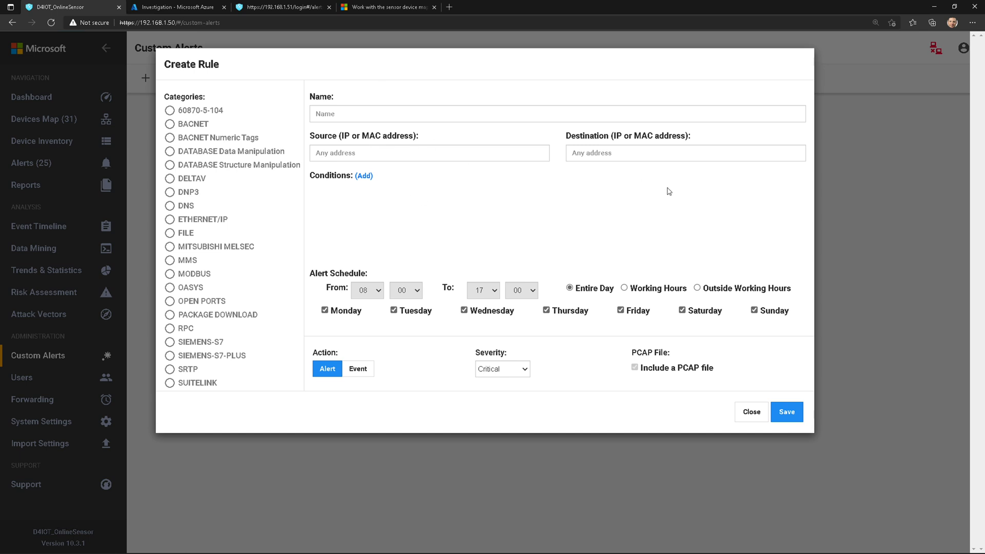
mouse_move(630, 356)
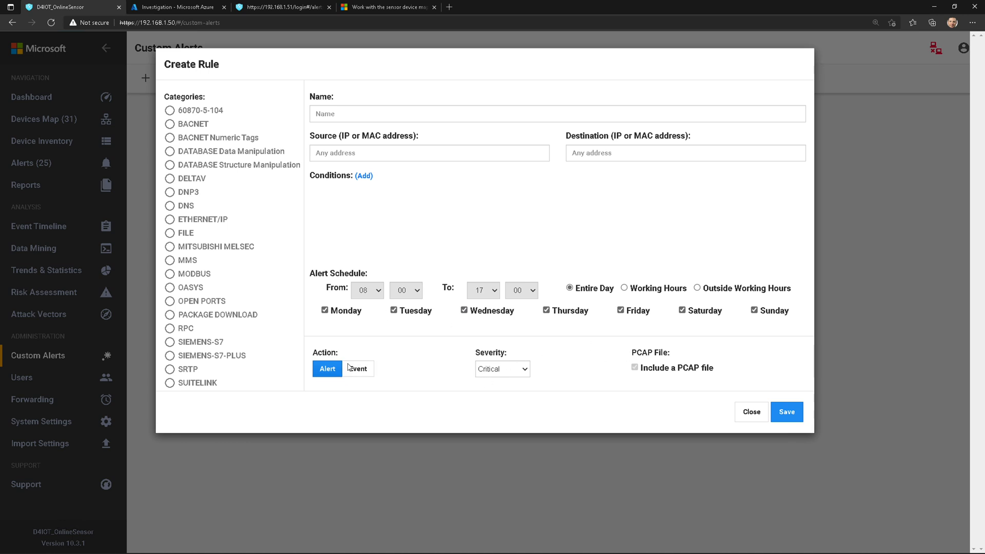
click(502, 368)
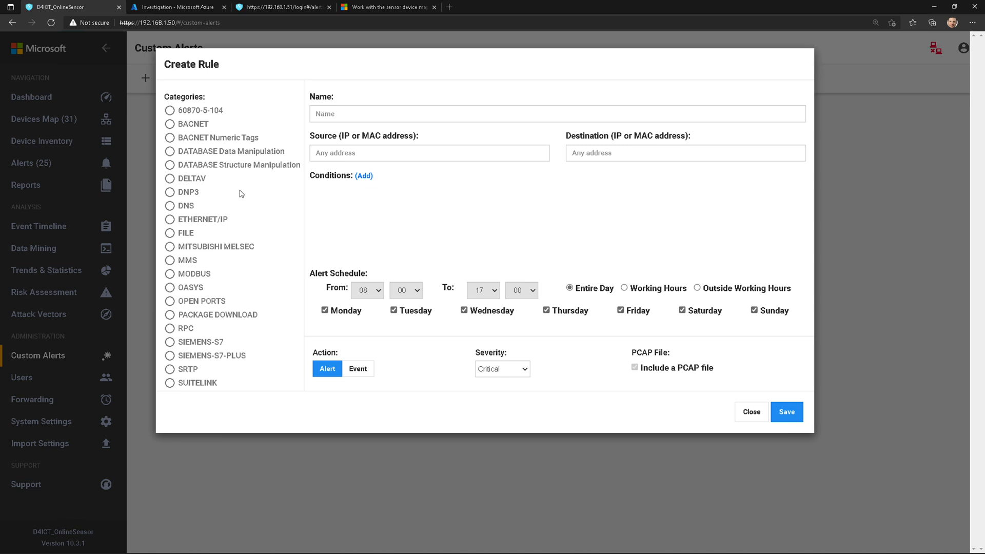
mouse_move(201, 226)
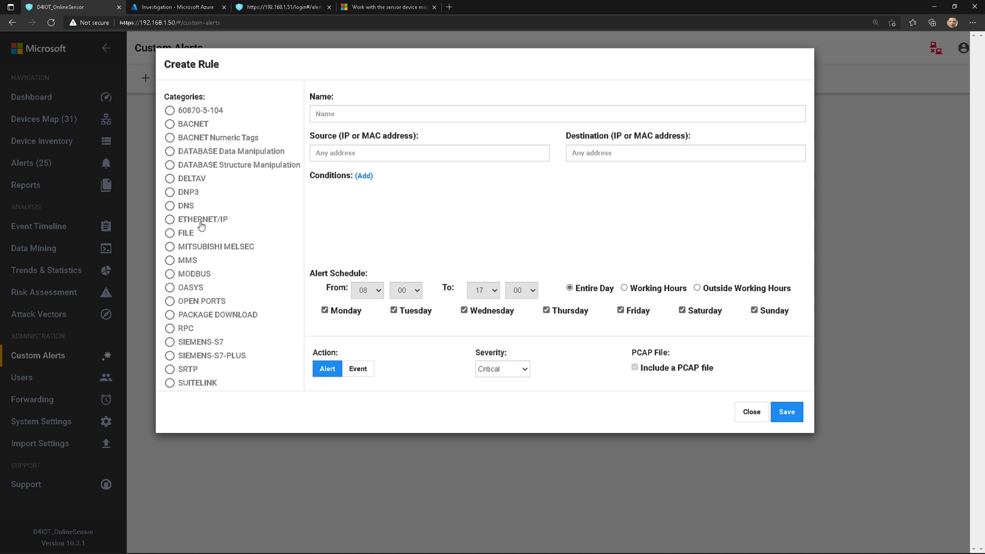
Compare the available conditions for the DNS, RPC and SIEMENS-S7-PLUS categories
click(169, 205)
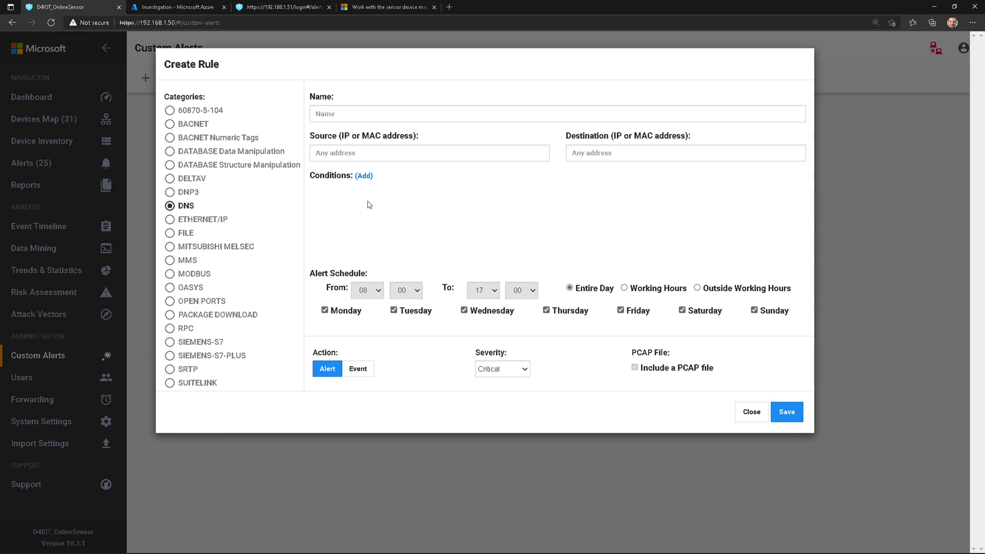
click(363, 175)
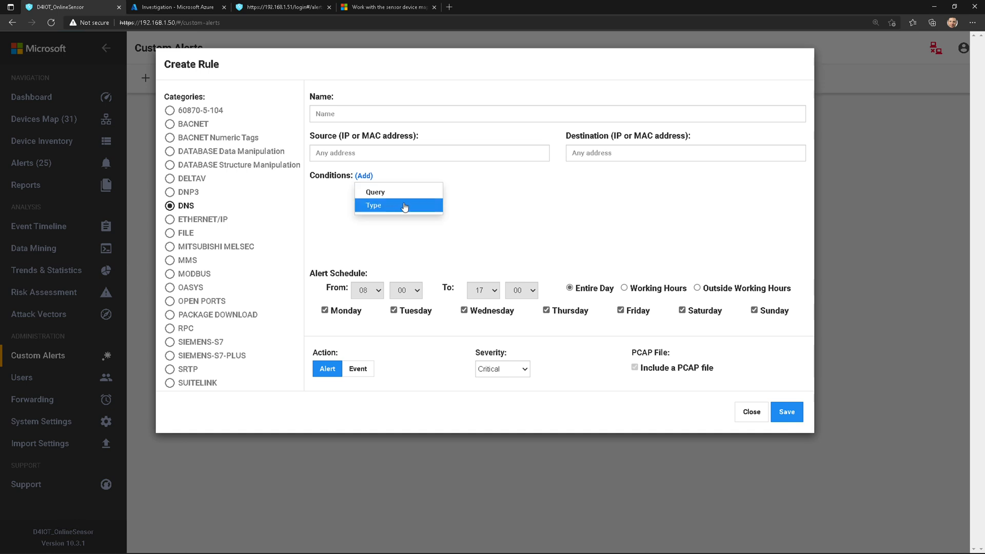
mouse_move(417, 192)
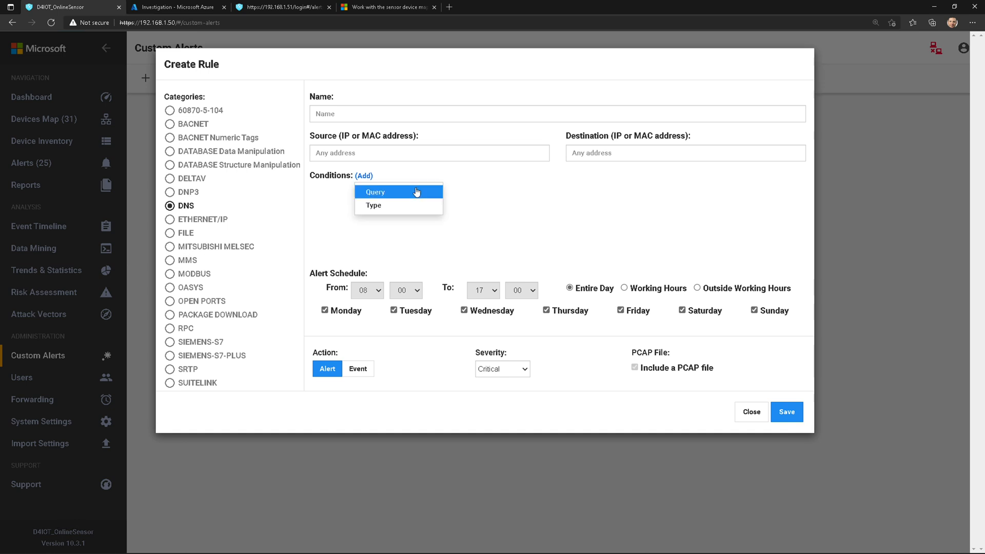
mouse_move(191, 362)
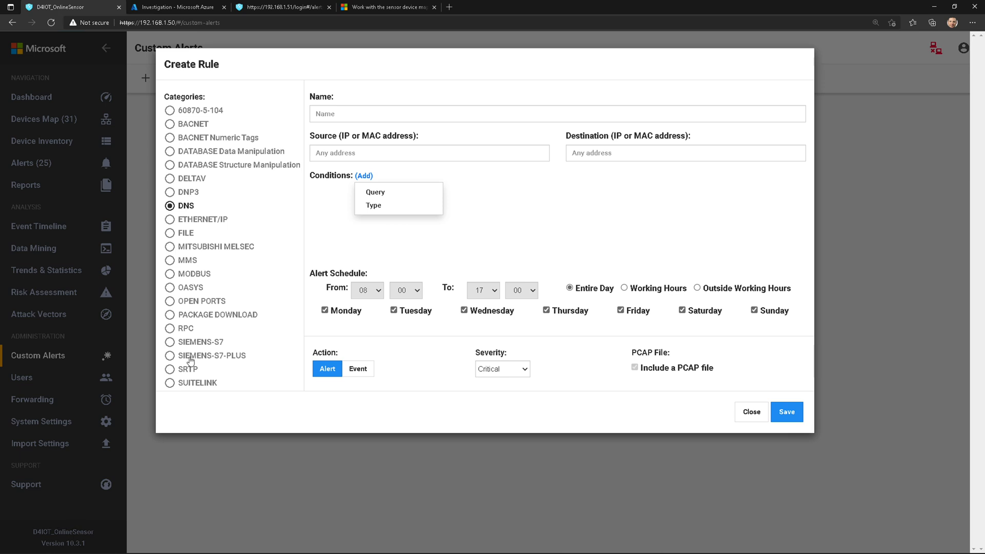
click(169, 328)
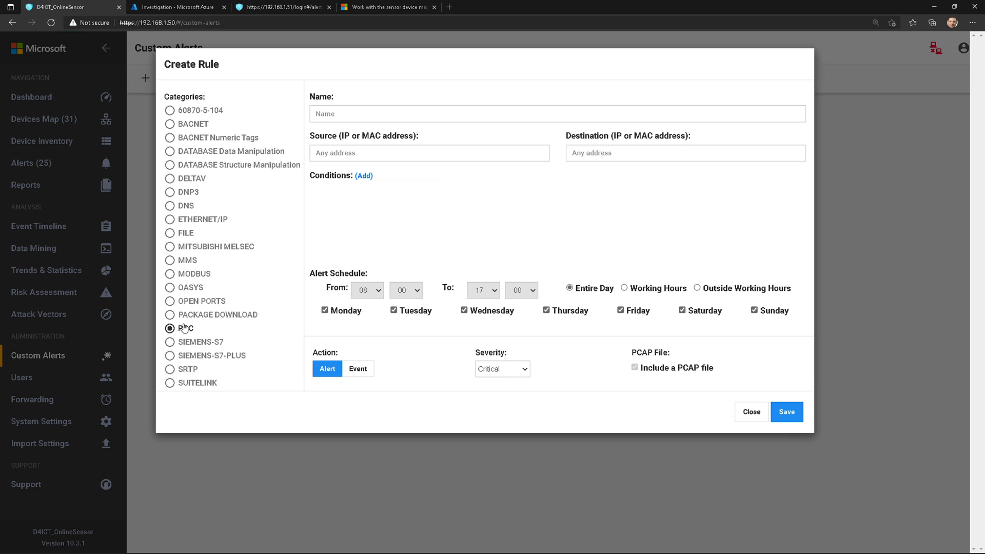
click(364, 175)
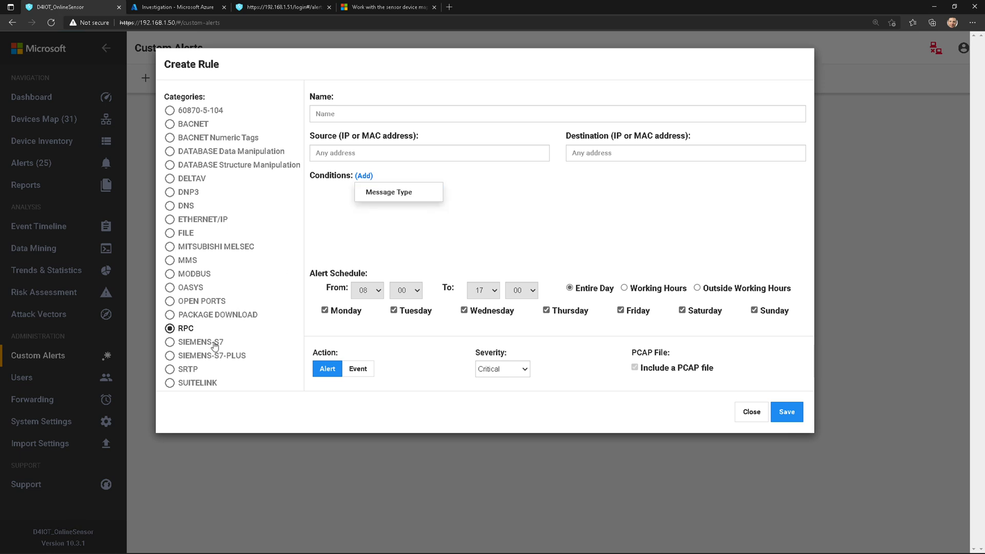
click(169, 356)
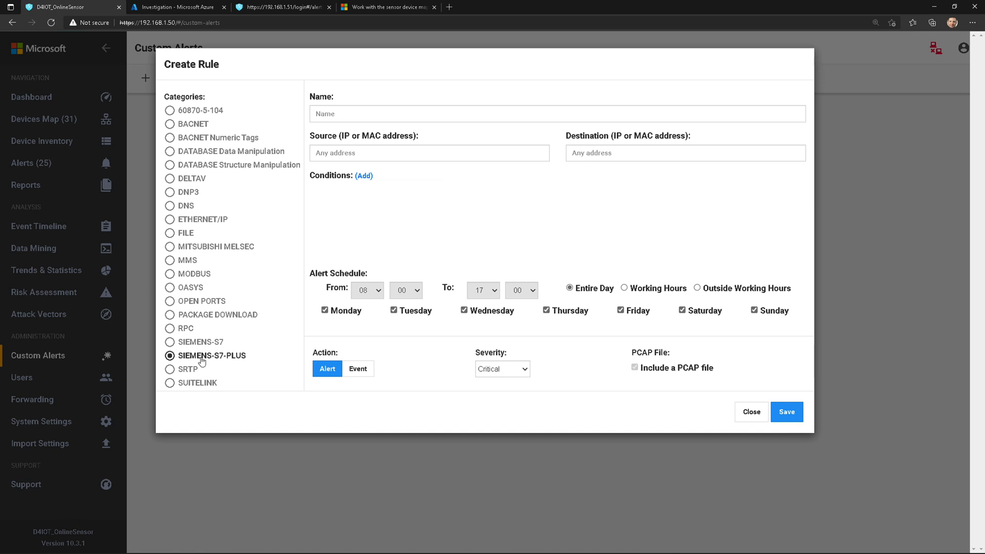
click(363, 176)
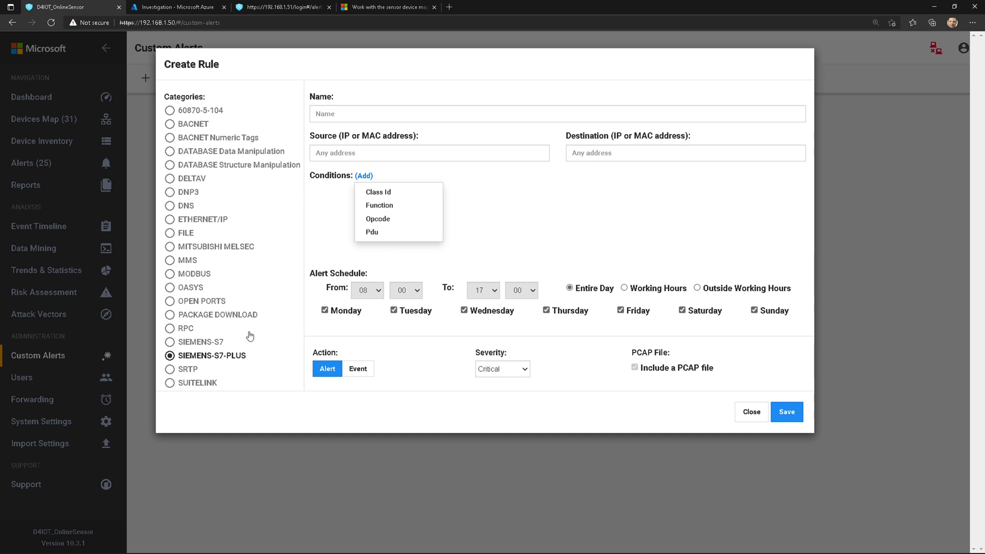
Add and remove a Function condition, try MELSEC and MODBUS categories, then discard the rule
click(380, 205)
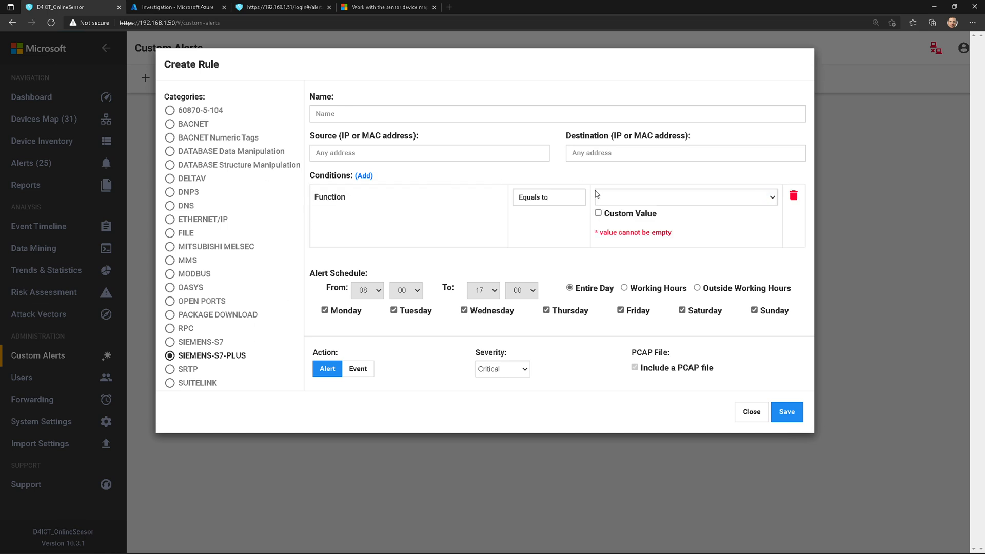
mouse_move(689, 256)
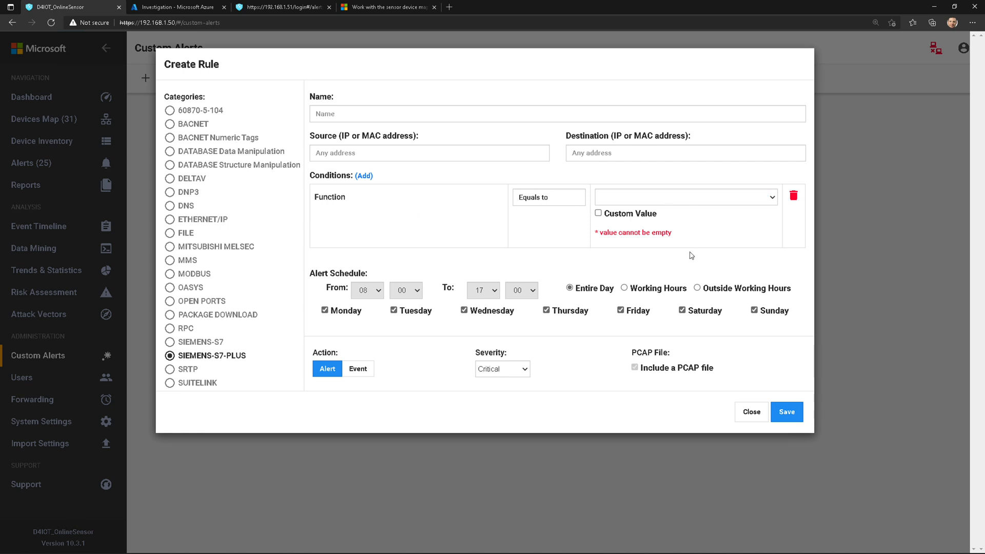
mouse_move(220, 178)
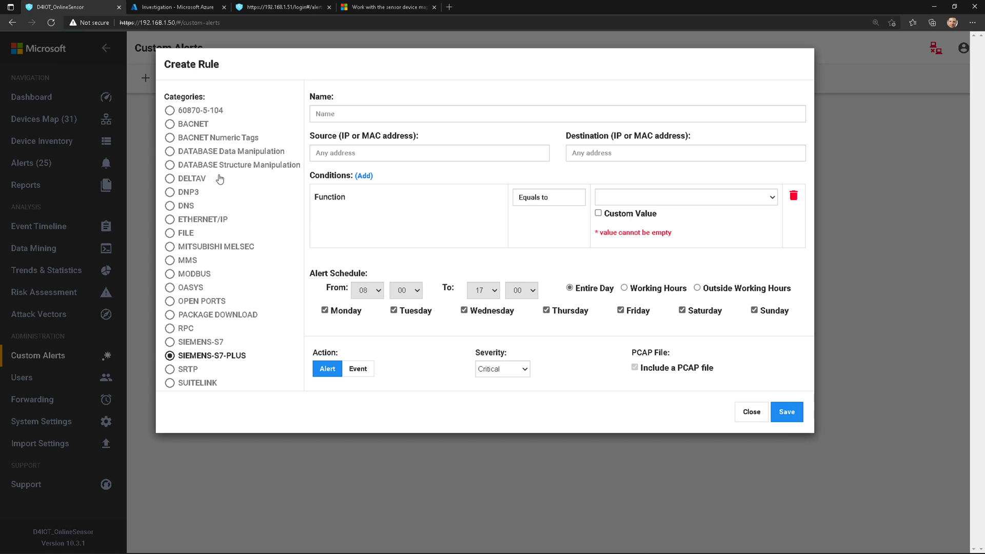
click(793, 195)
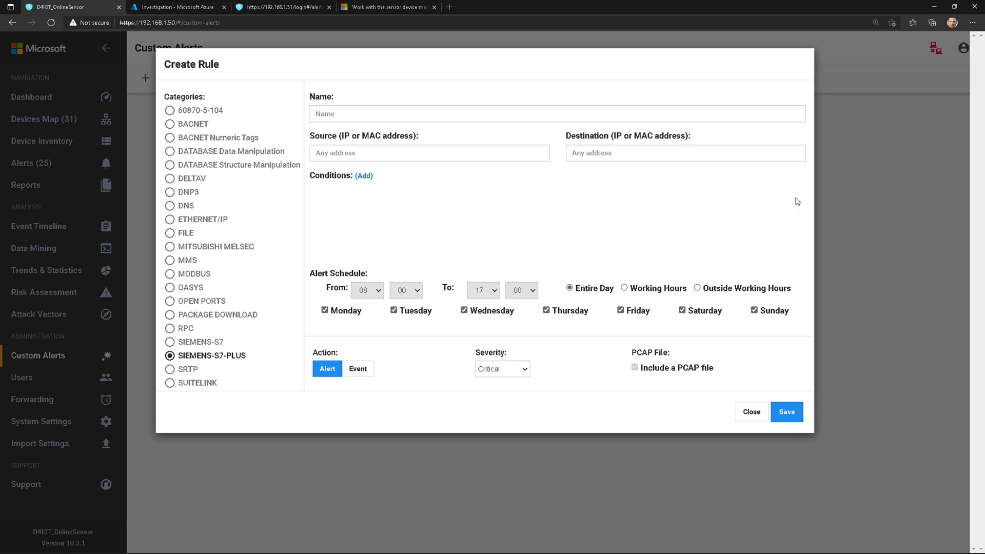
click(170, 246)
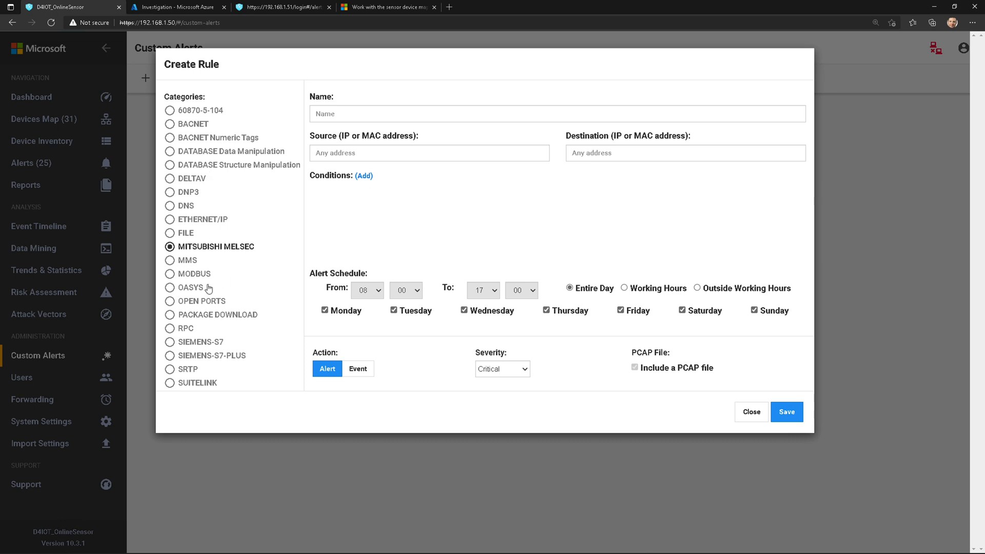
click(170, 274)
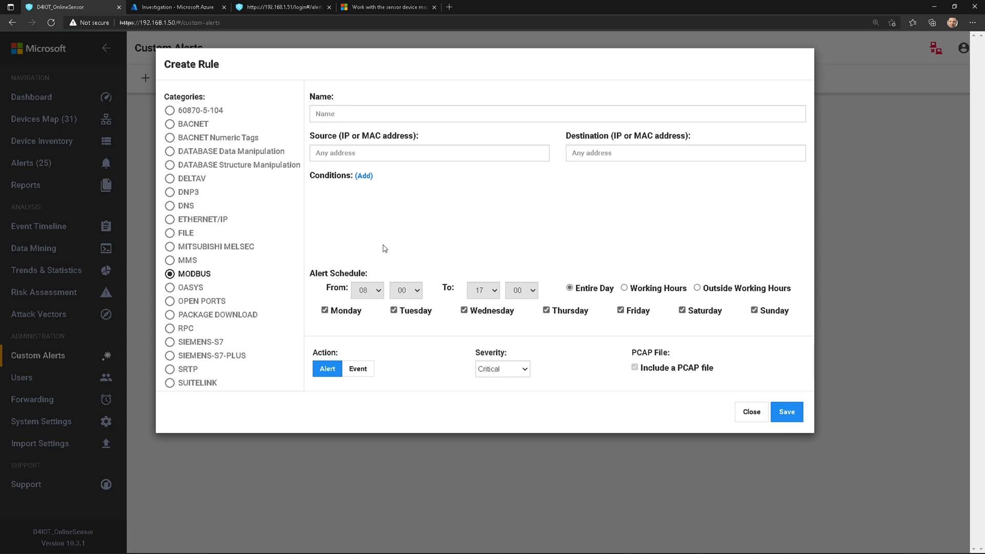
click(750, 412)
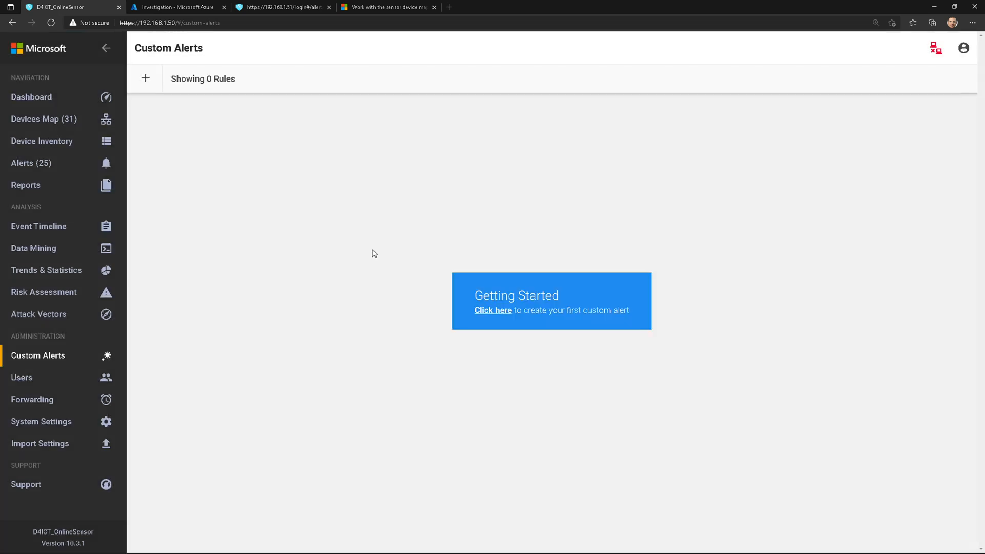
Show the Event Timeline of alert updates and new-device detections
click(38, 225)
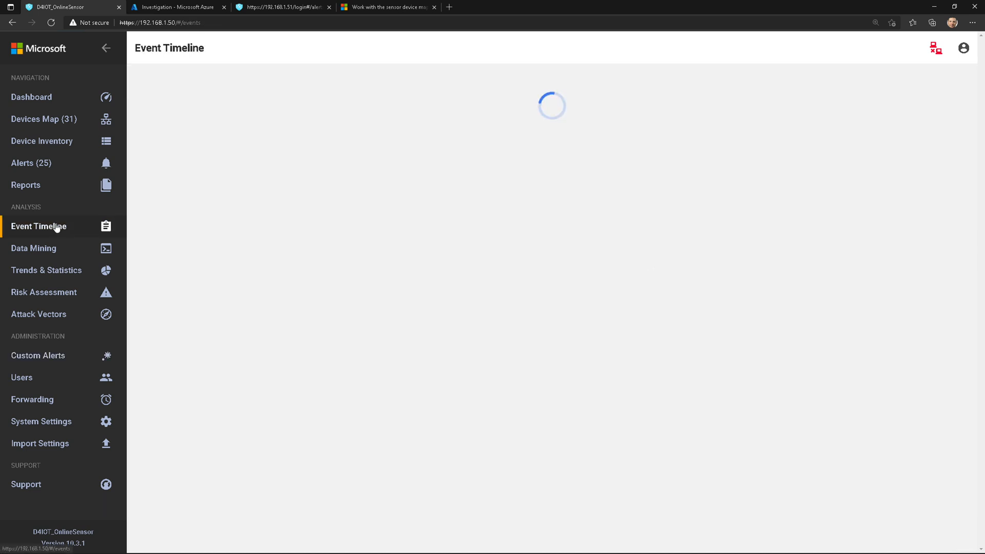
click(38, 226)
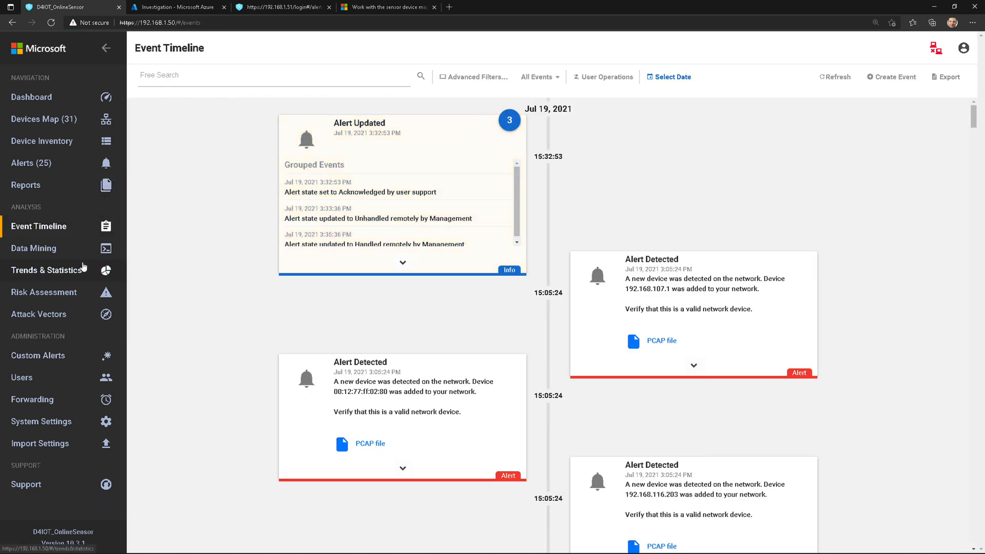